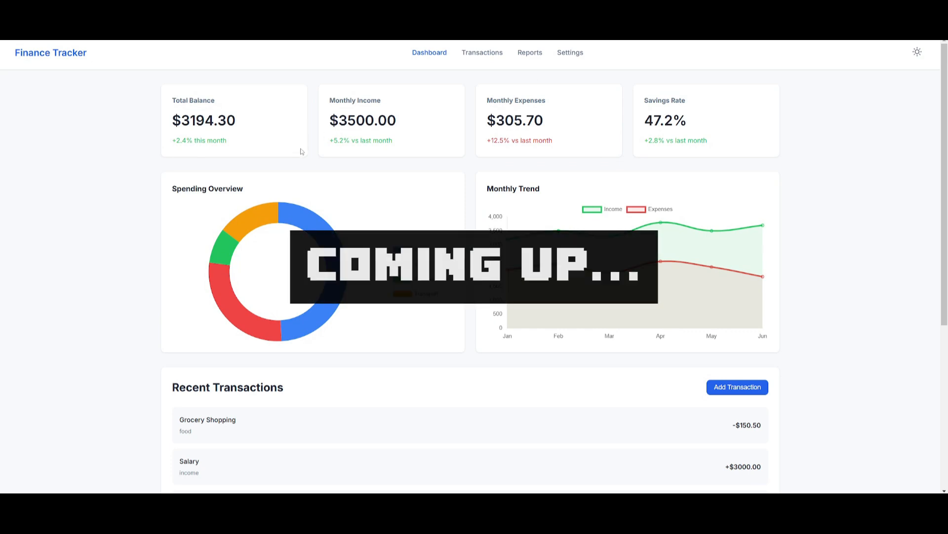
{"action": "mouse_move", "coordinate": [230, 110]}
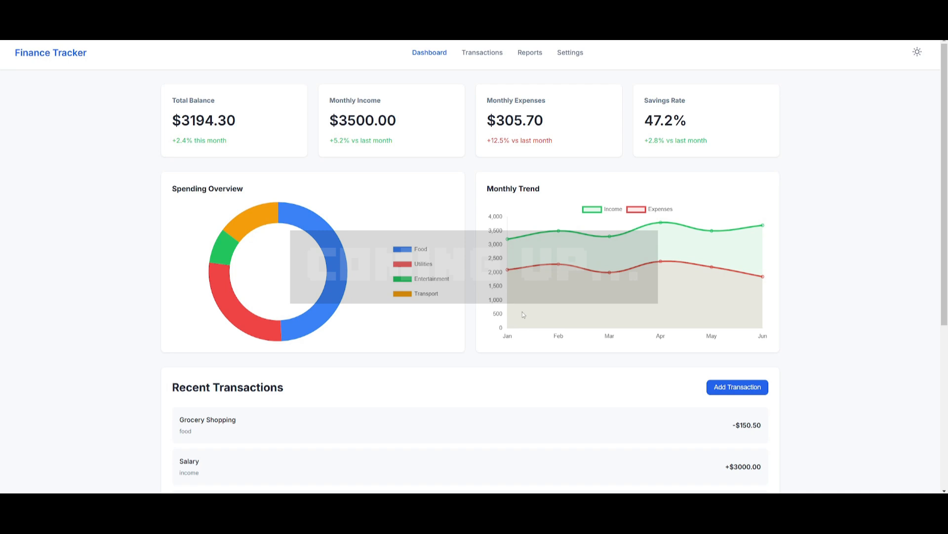
Step: Scroll through the Daily Activity Android preview, then switch to the Project IDX Welcome back dashboard
{"action": "scroll", "scroll_direction": "down", "scroll_amount": 3}
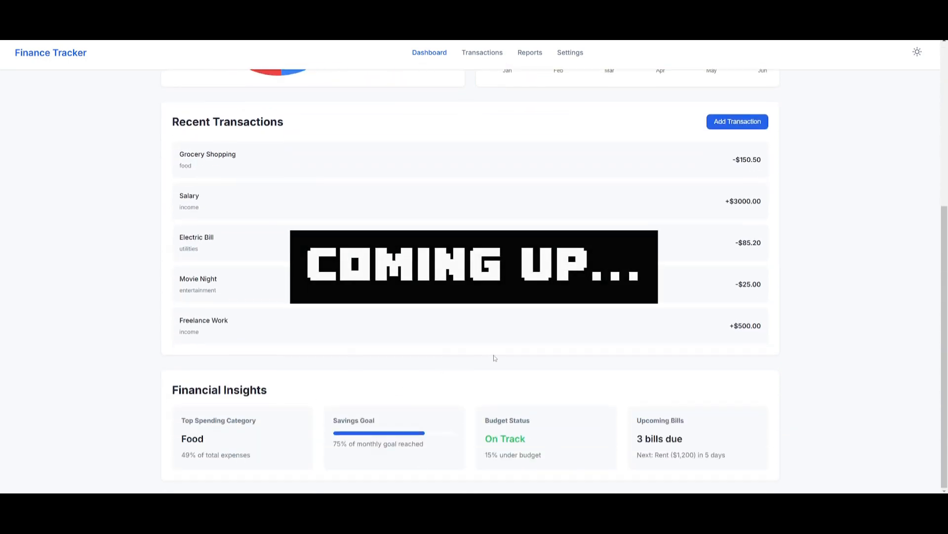
{"action": "left_click", "coordinate": [737, 122]}
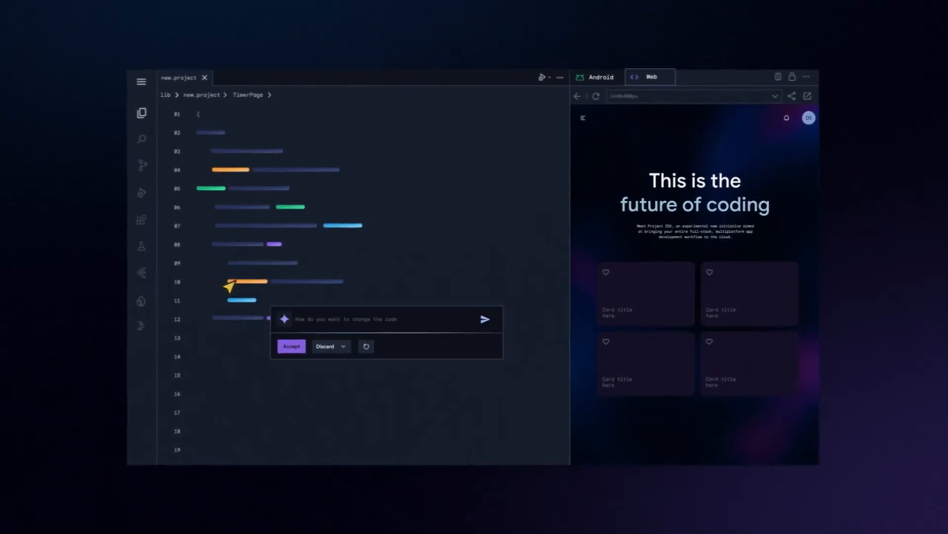
{"action": "left_click", "coordinate": [292, 346]}
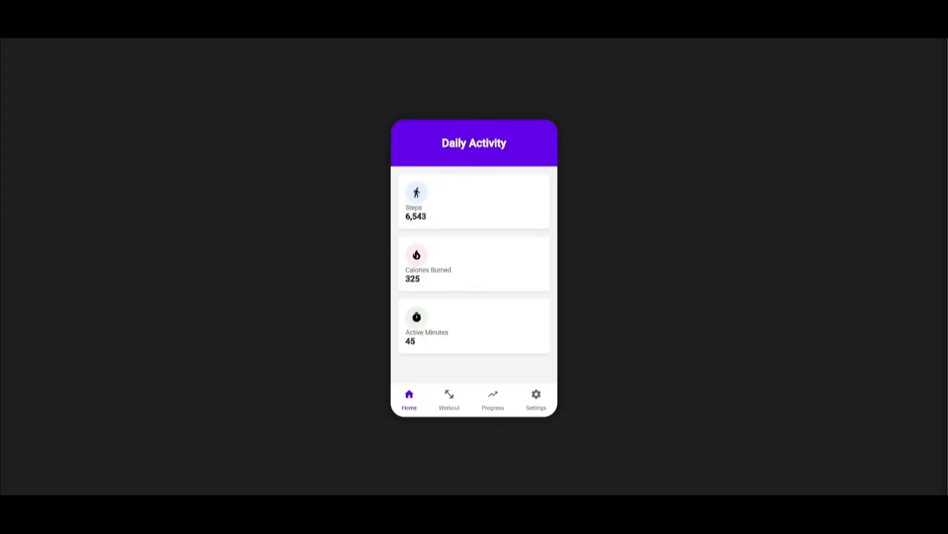
{"action": "mouse_move", "coordinate": [373, 74]}
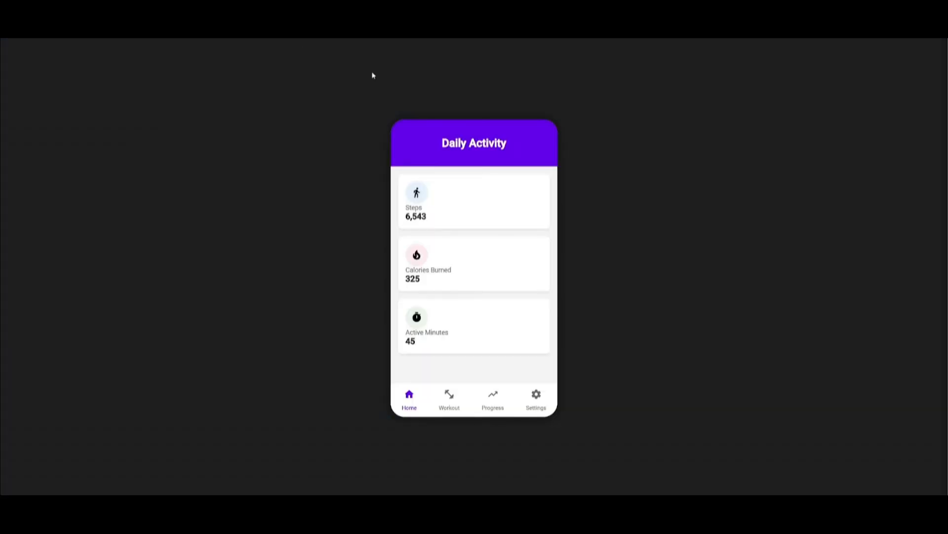
{"action": "mouse_move", "coordinate": [253, 200]}
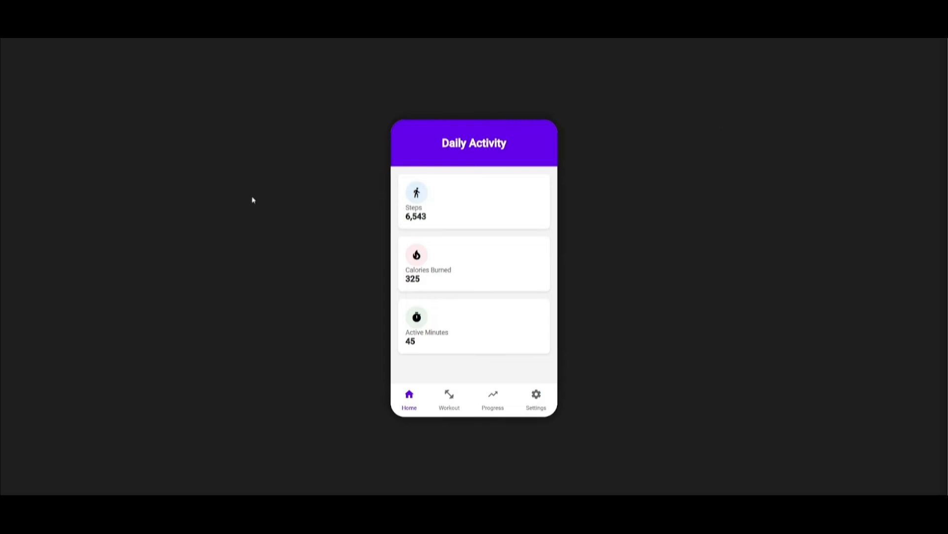
{"action": "mouse_move", "coordinate": [365, 215]}
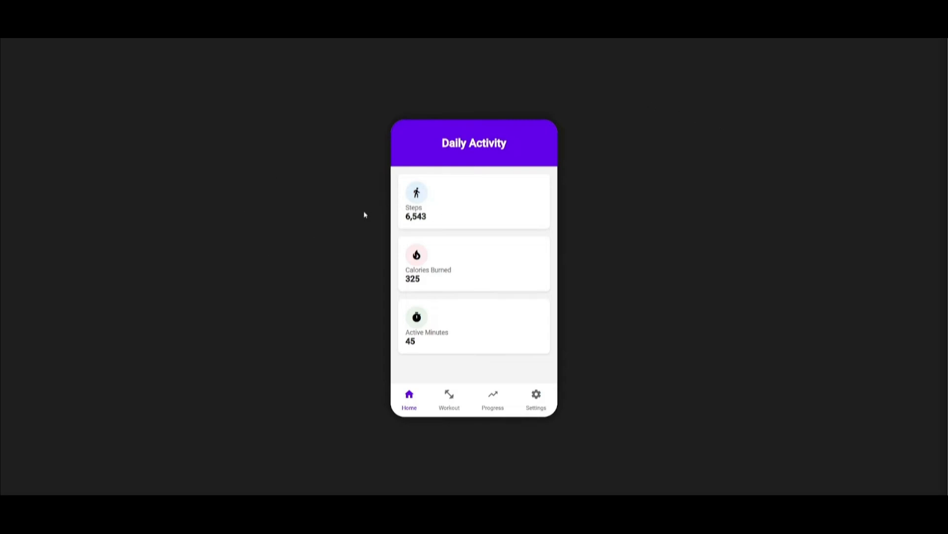
{"action": "mouse_move", "coordinate": [324, 221]}
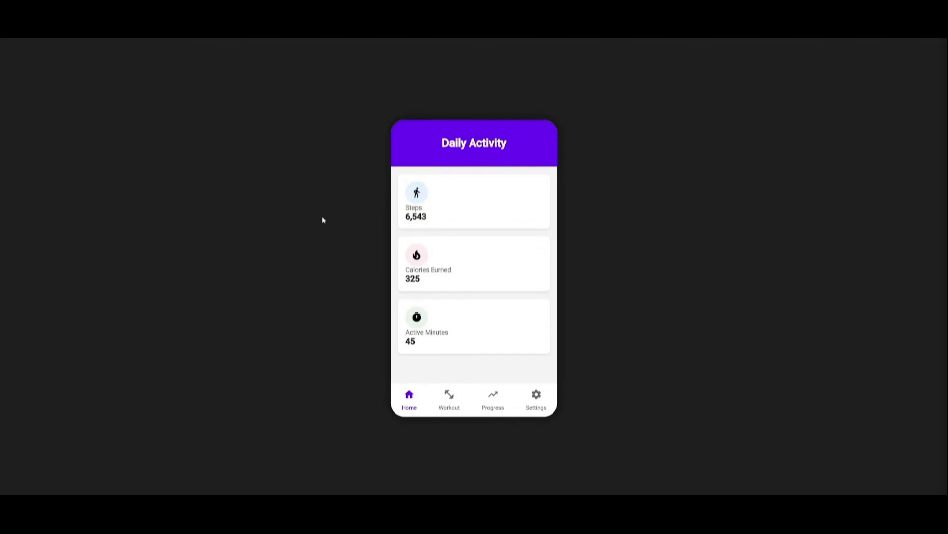
{"action": "left_click", "coordinate": [492, 397]}
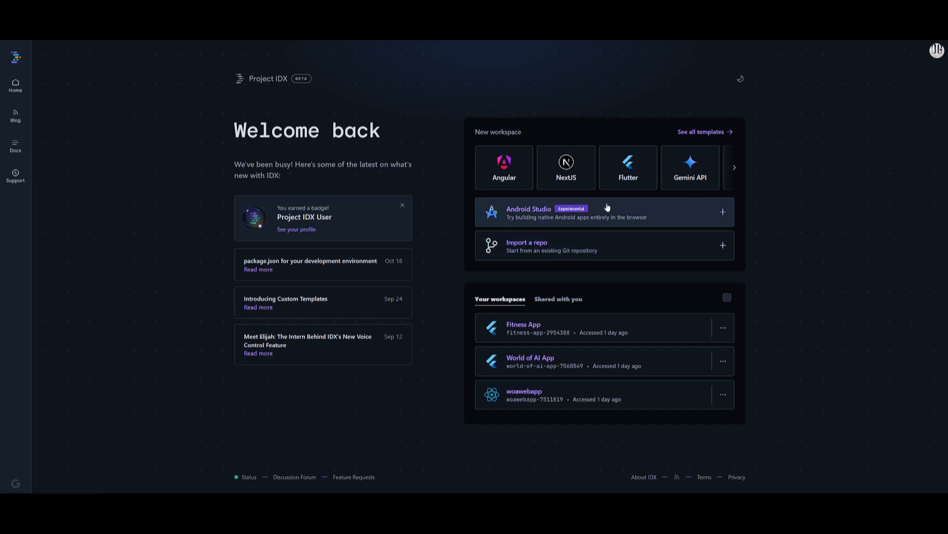
Step: Open the Cline GitHub repository README from the IDX dashboard
{"action": "left_click", "coordinate": [701, 131]}
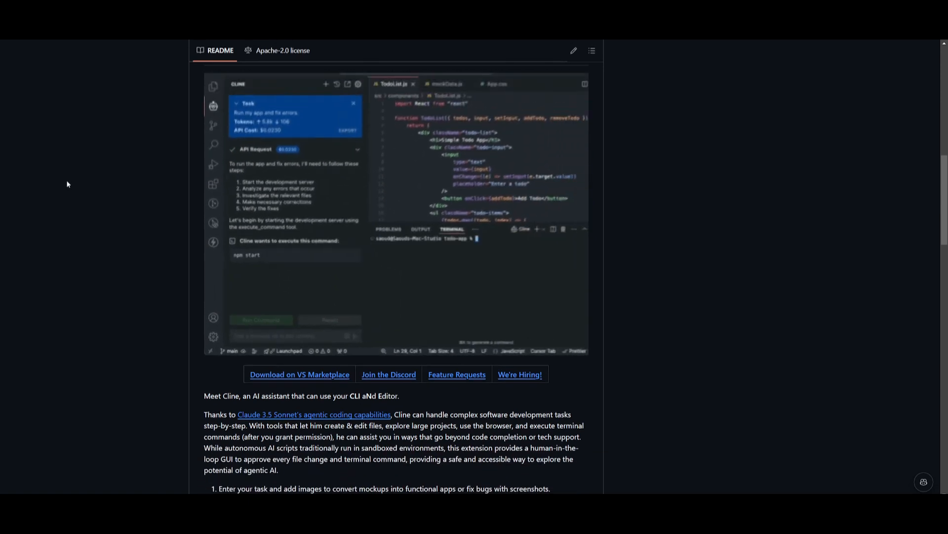
Step: Scroll through the Cline README's API, model and terminal command sections
{"action": "scroll", "scroll_direction": "down", "scroll_amount": 3}
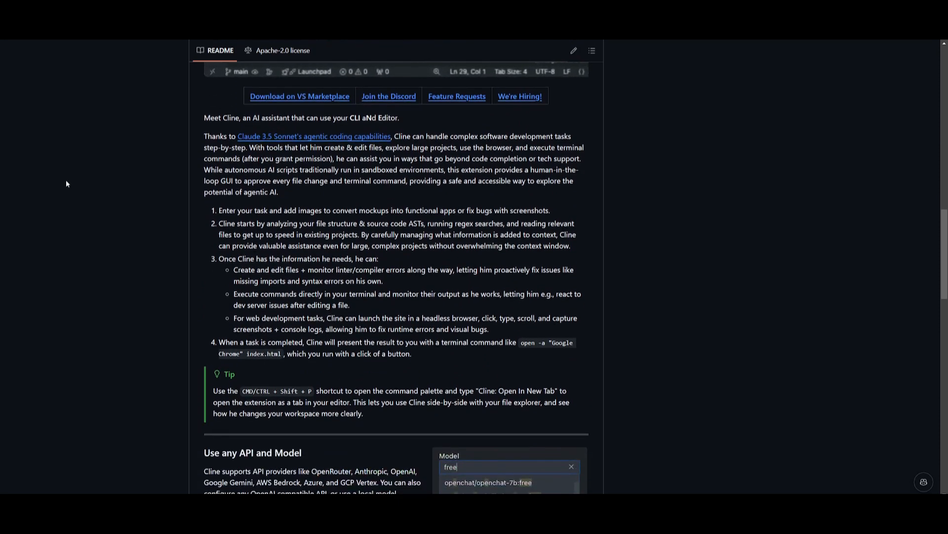
{"action": "scroll", "scroll_direction": "down", "scroll_amount": 3}
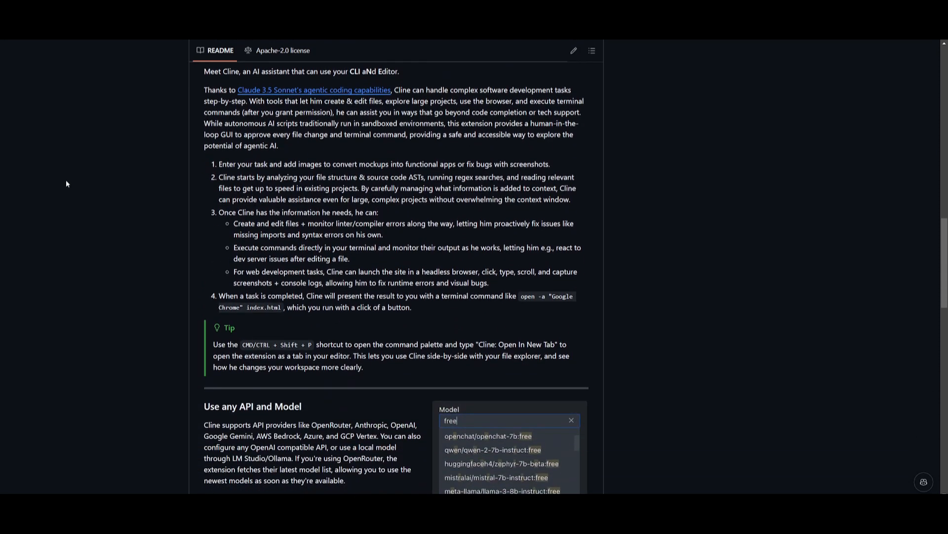
{"action": "scroll", "scroll_direction": "down", "scroll_amount": 3}
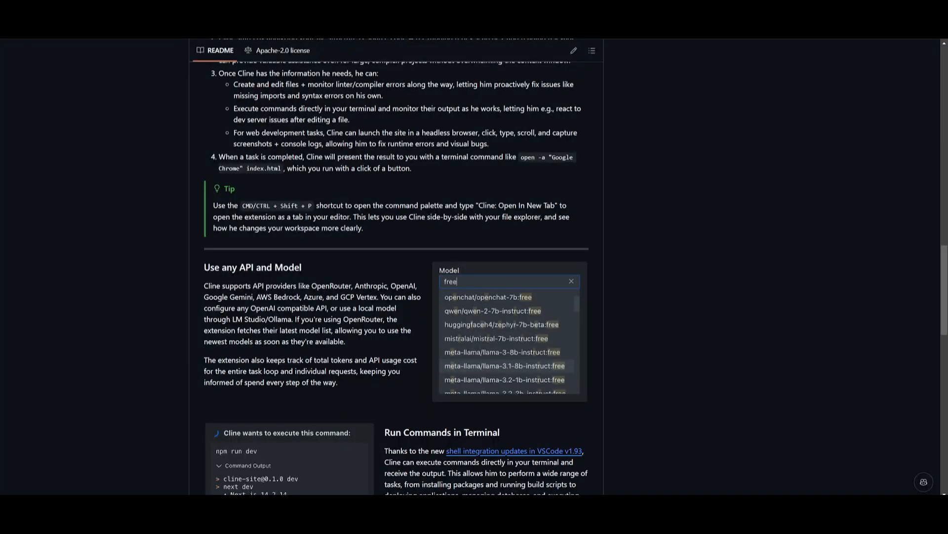
{"action": "scroll", "scroll_direction": "down", "scroll_amount": 3}
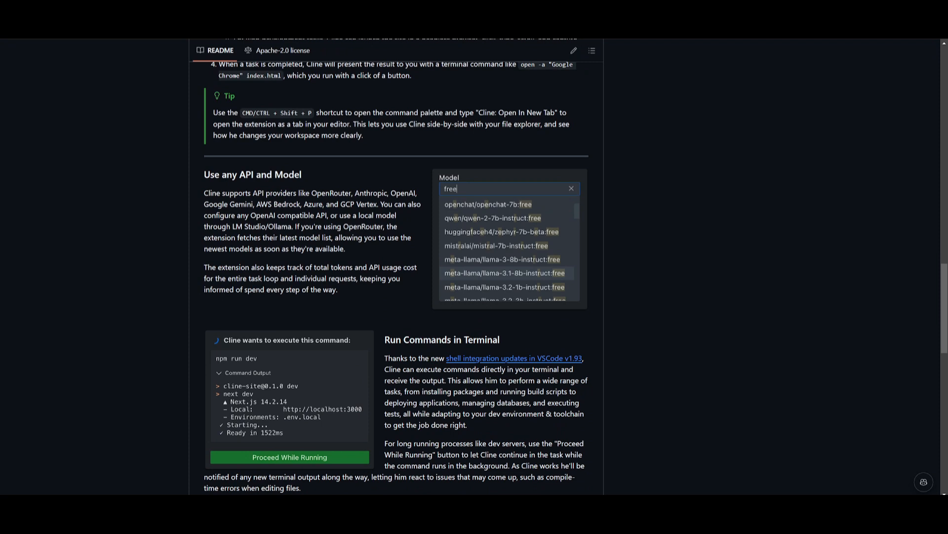
{"action": "scroll", "scroll_direction": "down", "scroll_amount": 3}
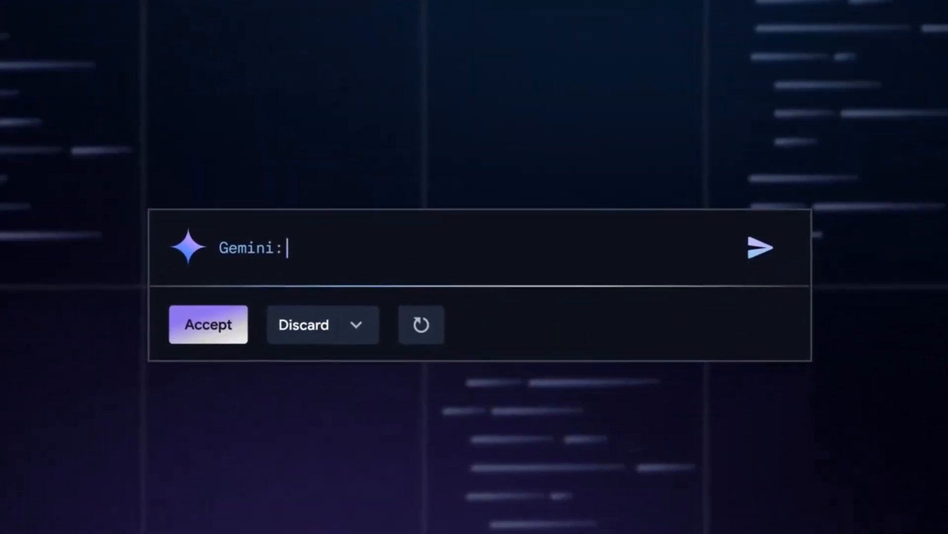
Step: Enter 'Write a unit test for this function' as a Gemini inline prompt
{"action": "type", "text": "Write a unit test for this function"}
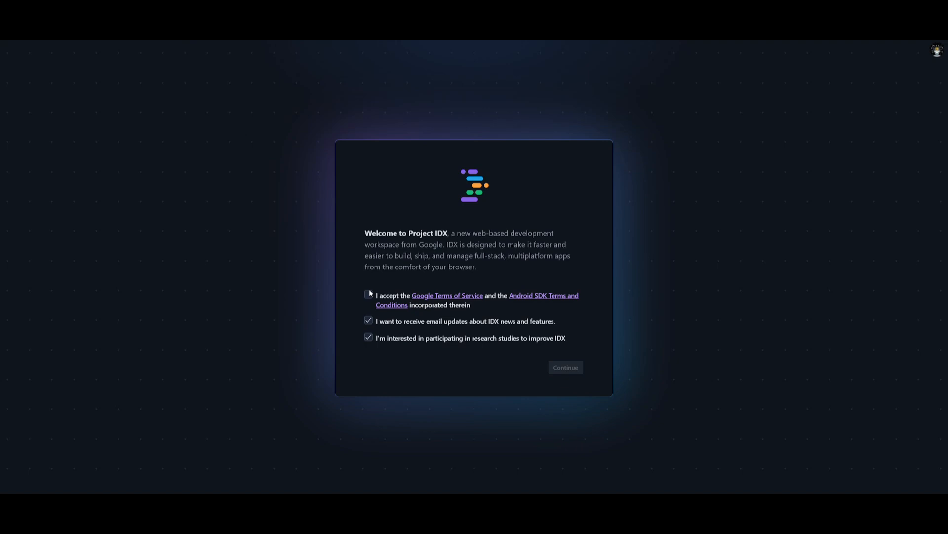
Step: Accept the terms, enable Gemini AI features, acknowledge the privacy notice, and go to Dashboard
{"action": "left_click", "coordinate": [565, 367]}
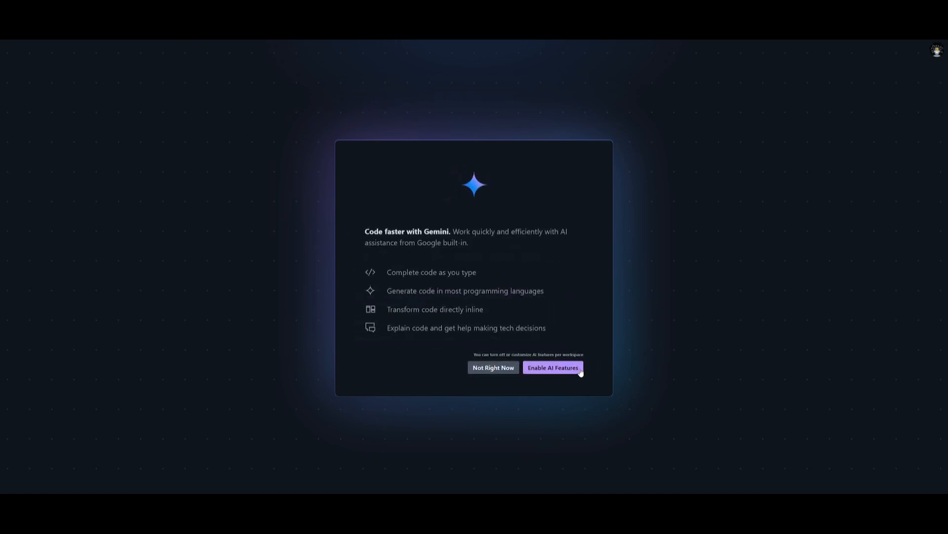
{"action": "left_click", "coordinate": [553, 367]}
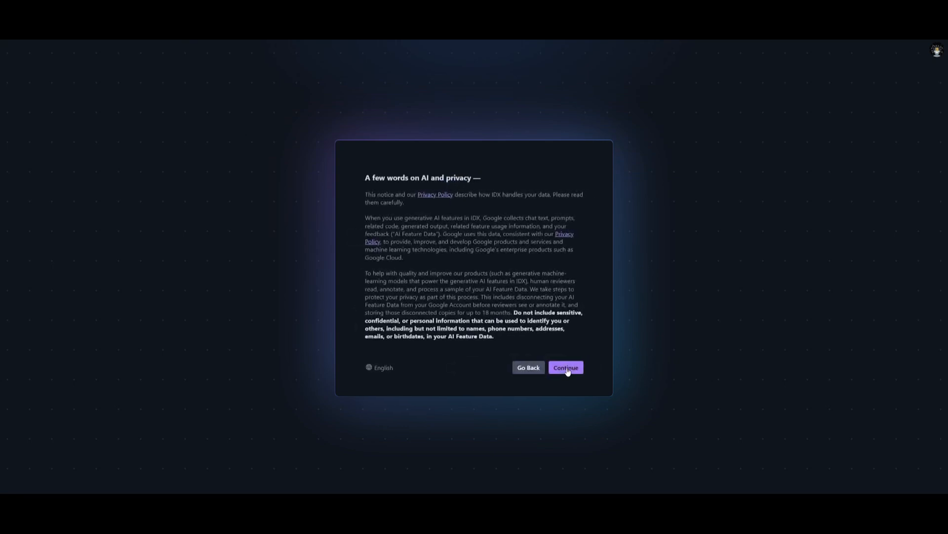
{"action": "left_click", "coordinate": [567, 367]}
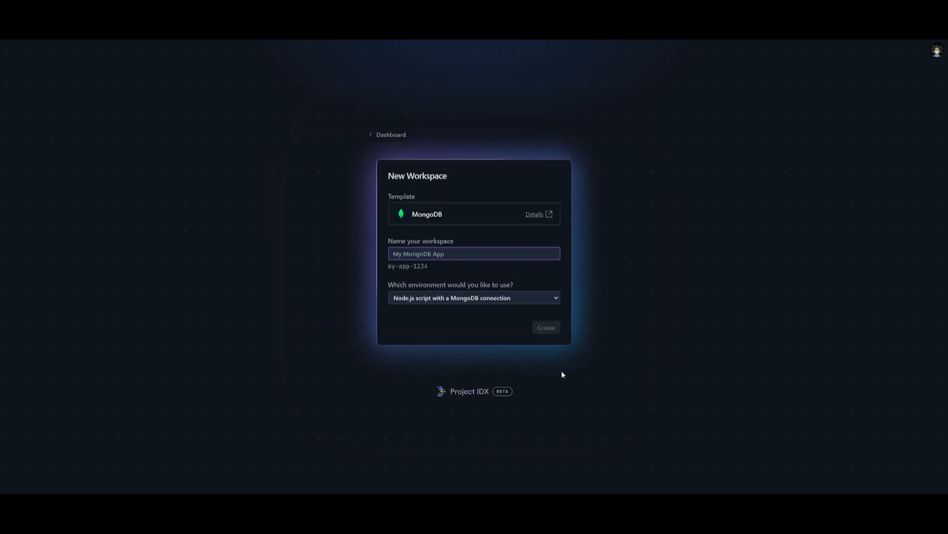
{"action": "mouse_move", "coordinate": [380, 137]}
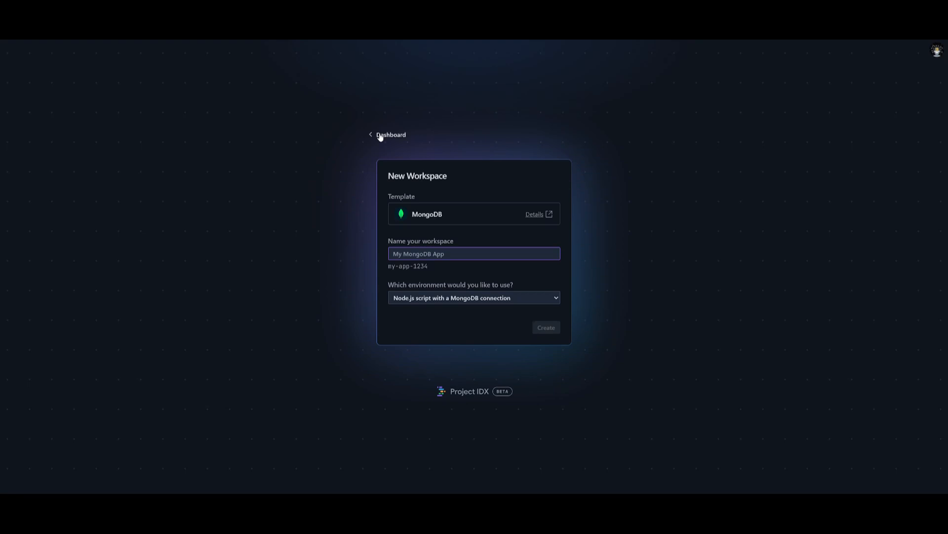
{"action": "left_click", "coordinate": [390, 134]}
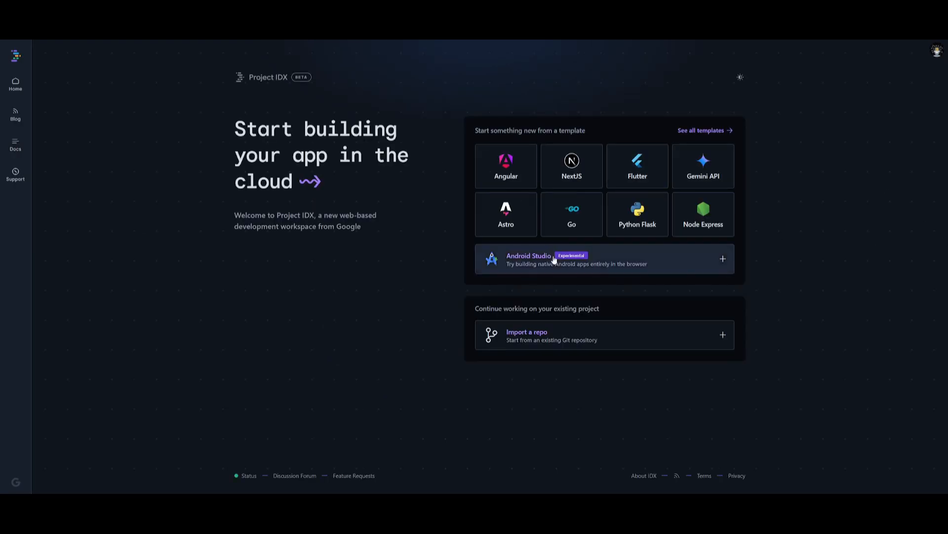
{"action": "left_click", "coordinate": [701, 130]}
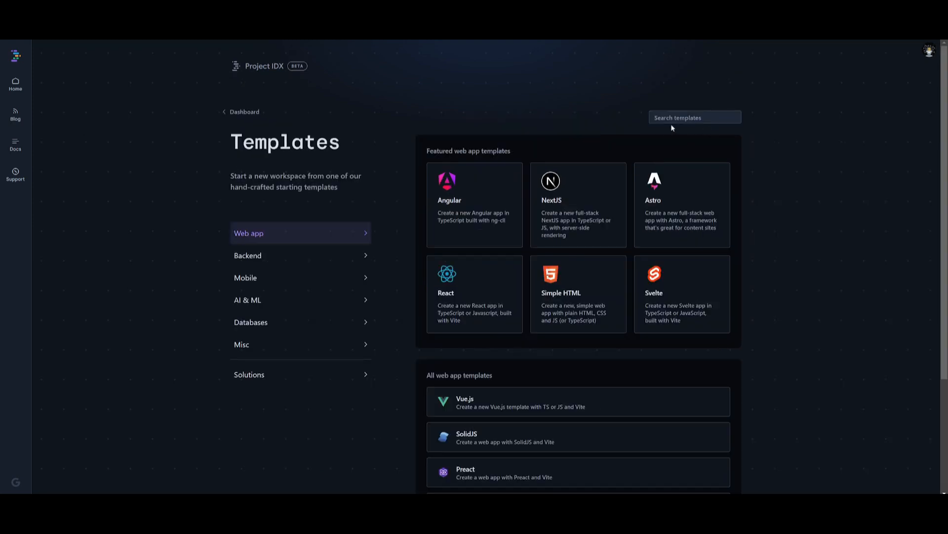
{"action": "mouse_move", "coordinate": [314, 265]}
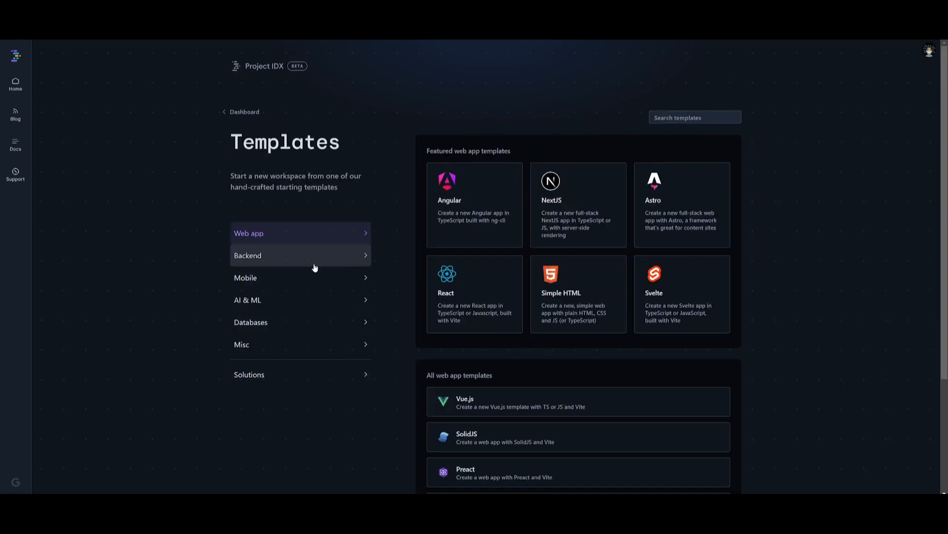
{"action": "mouse_move", "coordinate": [803, 129]}
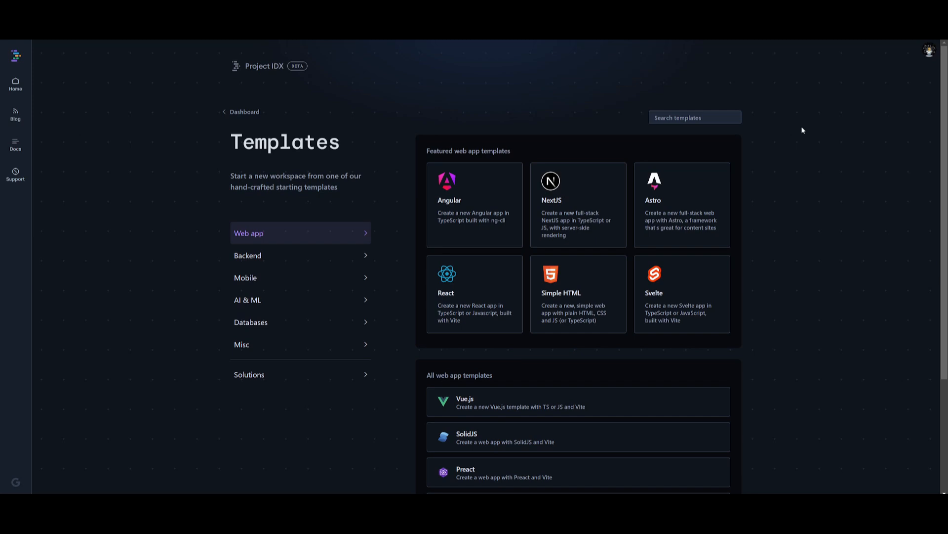
{"action": "scroll", "scroll_direction": "down", "scroll_amount": 3}
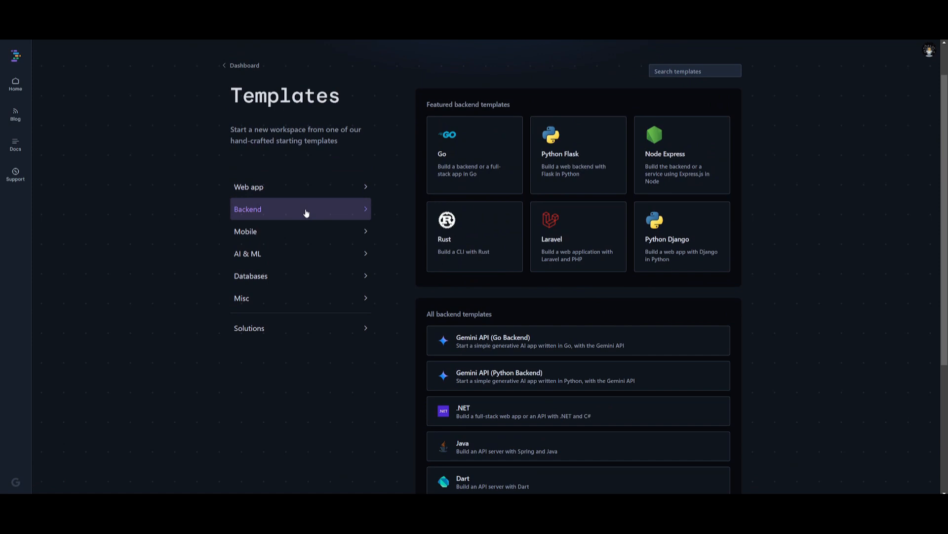
{"action": "mouse_move", "coordinate": [263, 228]}
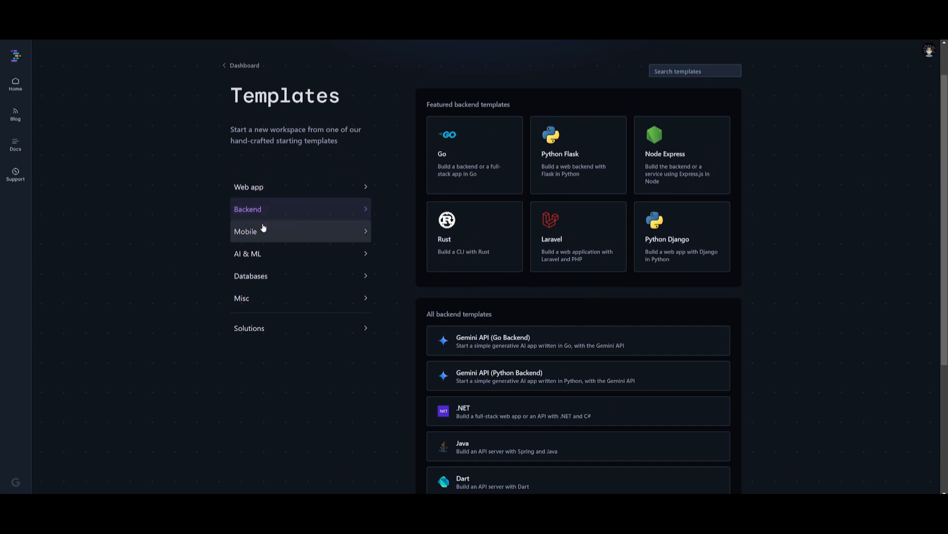
{"action": "left_click", "coordinate": [245, 231]}
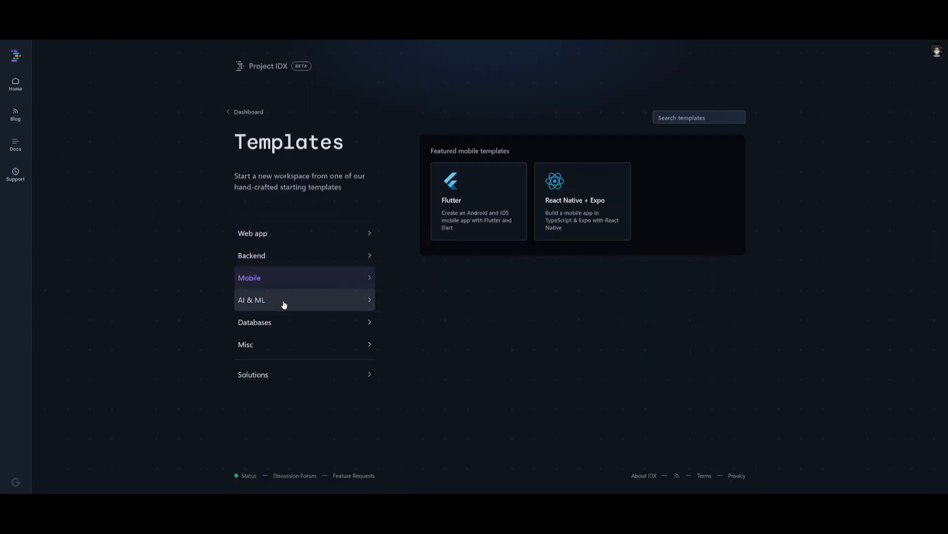
{"action": "left_click", "coordinate": [255, 322]}
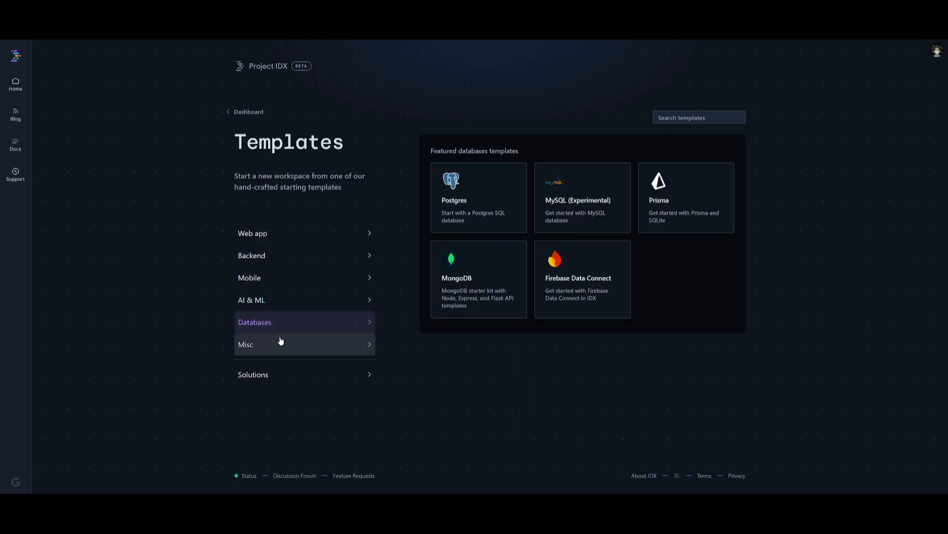
{"action": "left_click", "coordinate": [246, 344]}
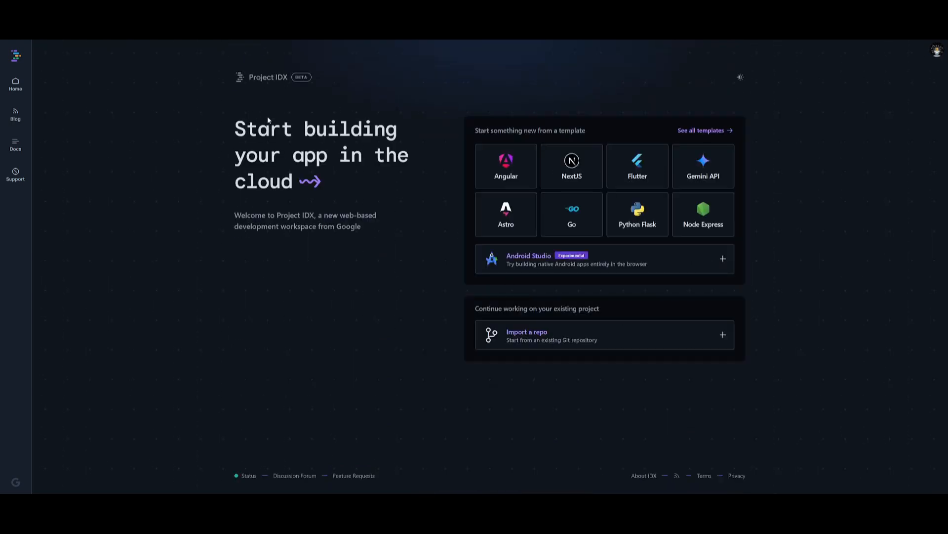
{"action": "mouse_move", "coordinate": [579, 369]}
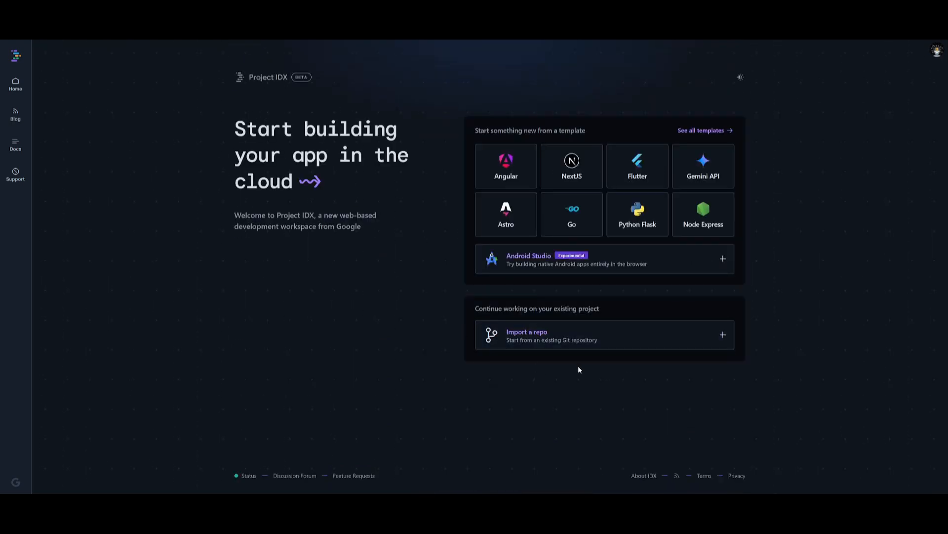
{"action": "mouse_move", "coordinate": [555, 343]}
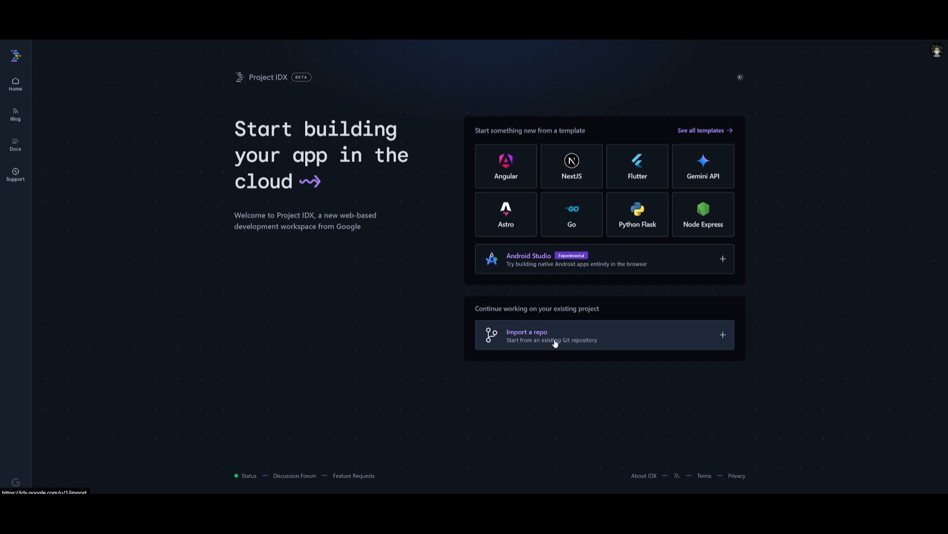
{"action": "mouse_move", "coordinate": [605, 360]}
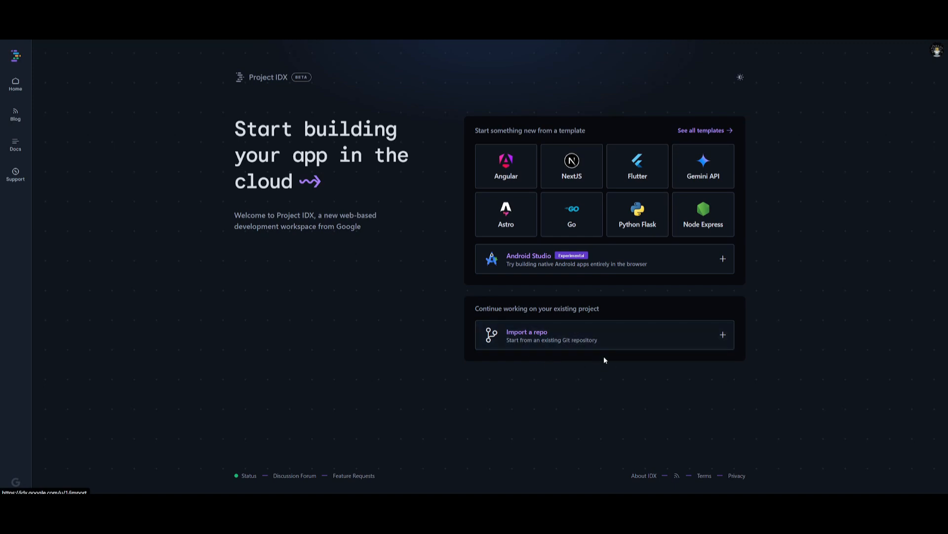
{"action": "mouse_move", "coordinate": [566, 334]}
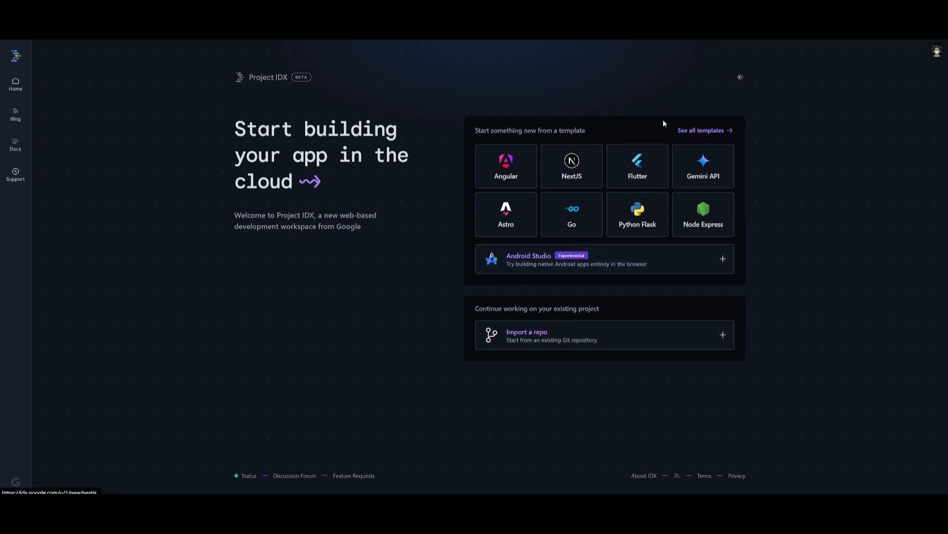
Step: Create a workspace named reactapp from the React template
{"action": "left_click", "coordinate": [701, 130]}
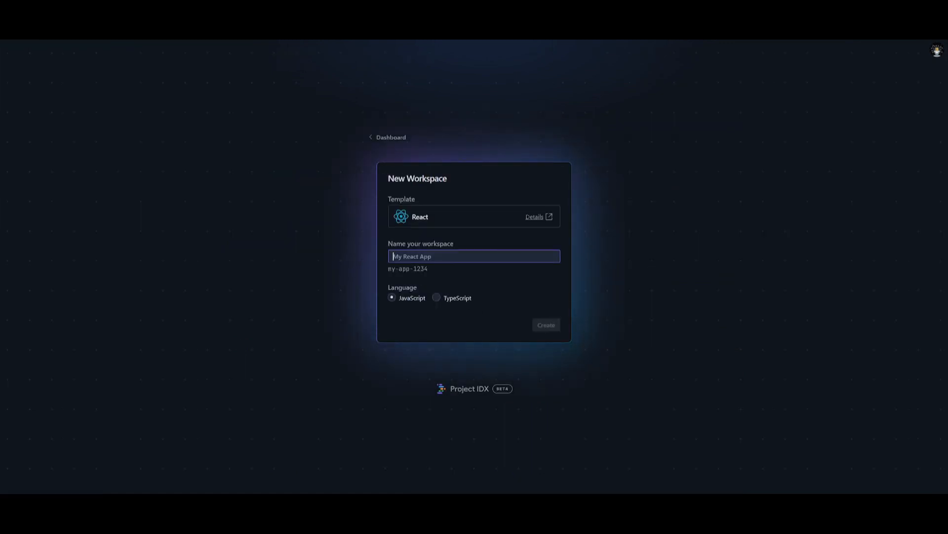
{"action": "type", "text": "reactapp"}
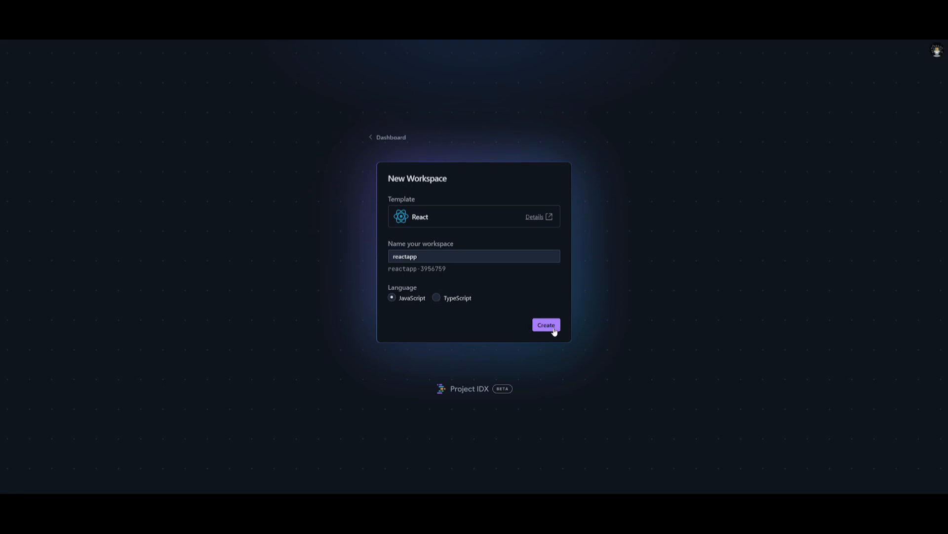
{"action": "left_click", "coordinate": [546, 324]}
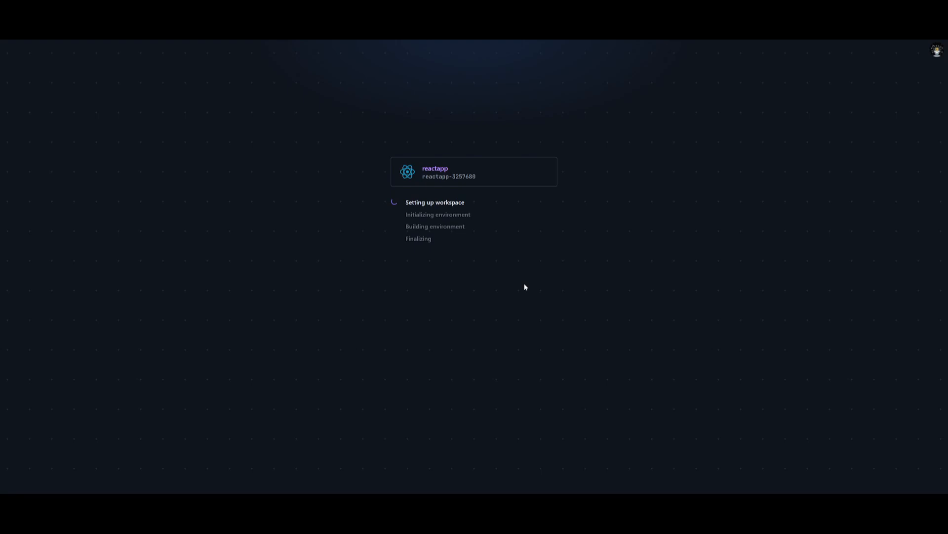
{"action": "mouse_move", "coordinate": [487, 227]}
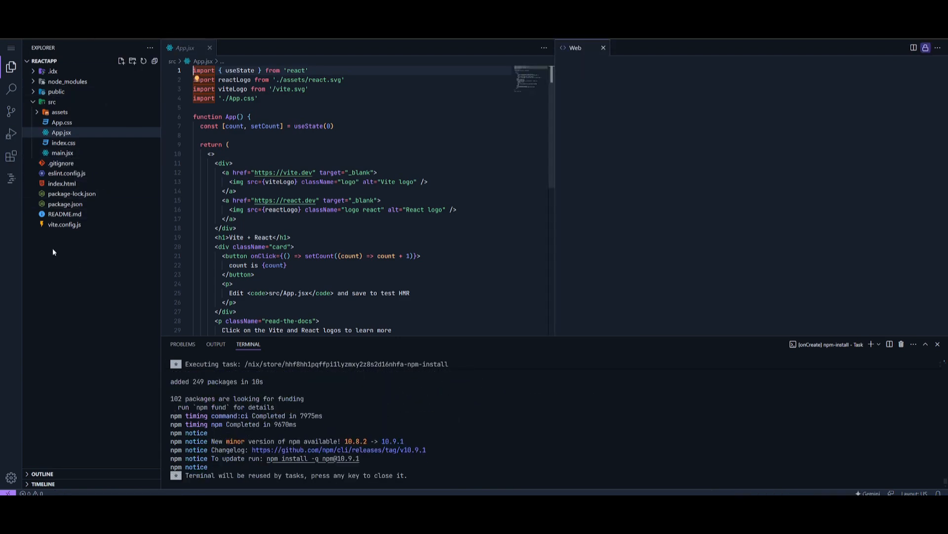
Step: Search for and install the Cline (prev. Claude Dev) extension, then open its assistant panel
{"action": "left_click", "coordinate": [10, 157]}
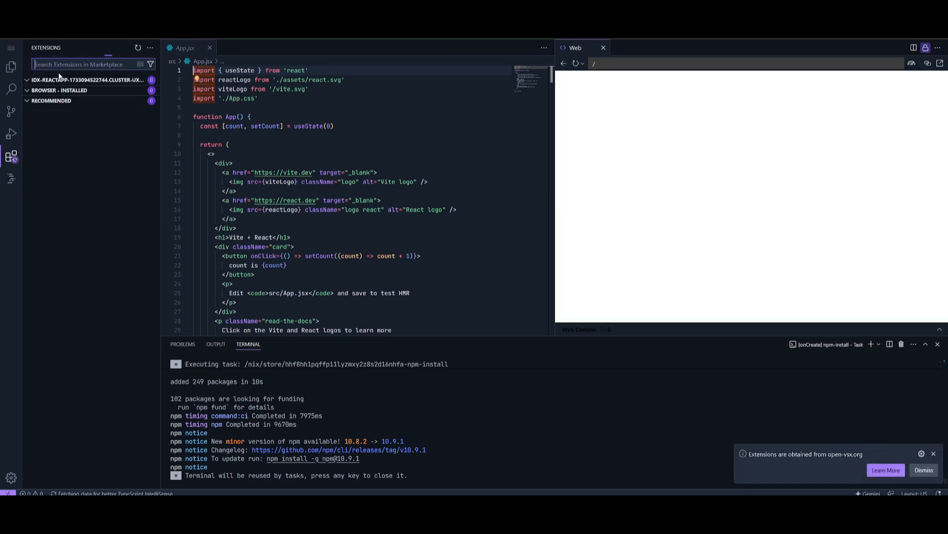
{"action": "type", "text": "cline"}
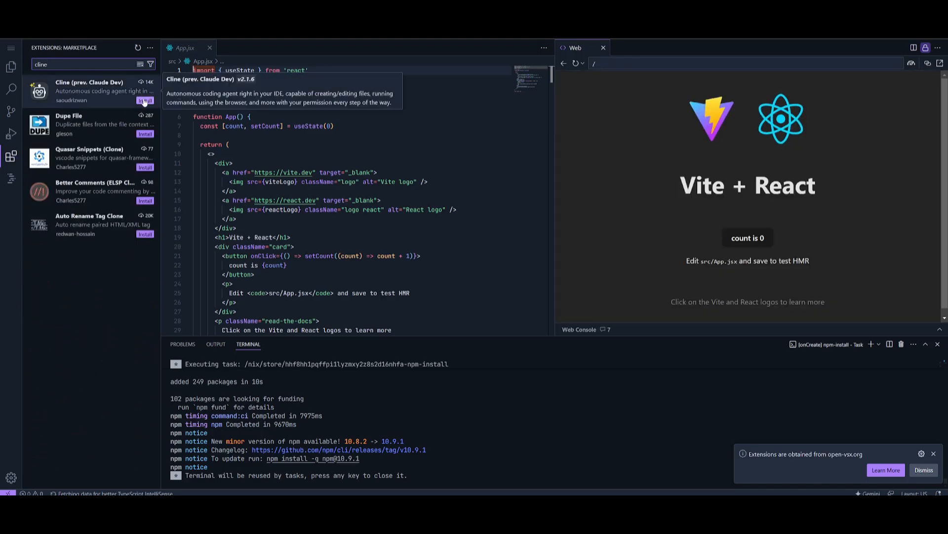
{"action": "left_click", "coordinate": [90, 90]}
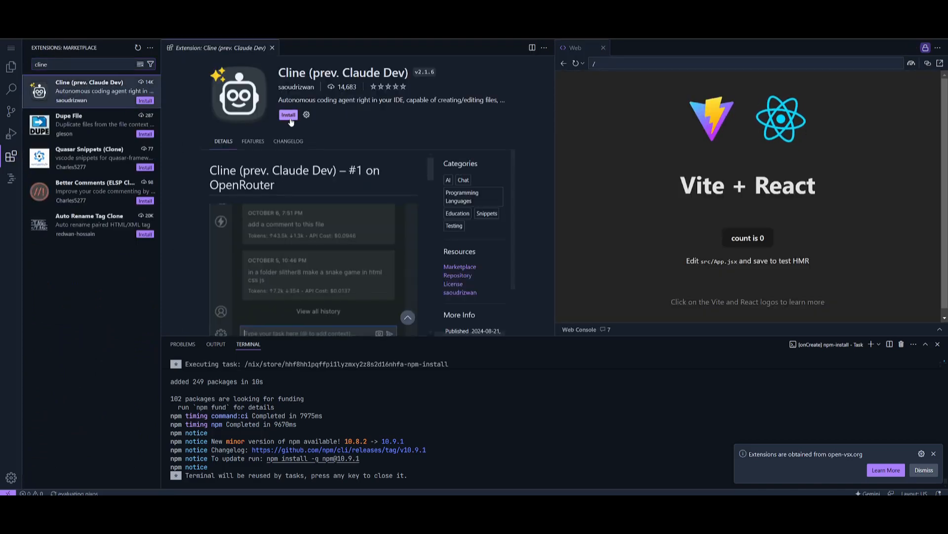
{"action": "left_click", "coordinate": [288, 114]}
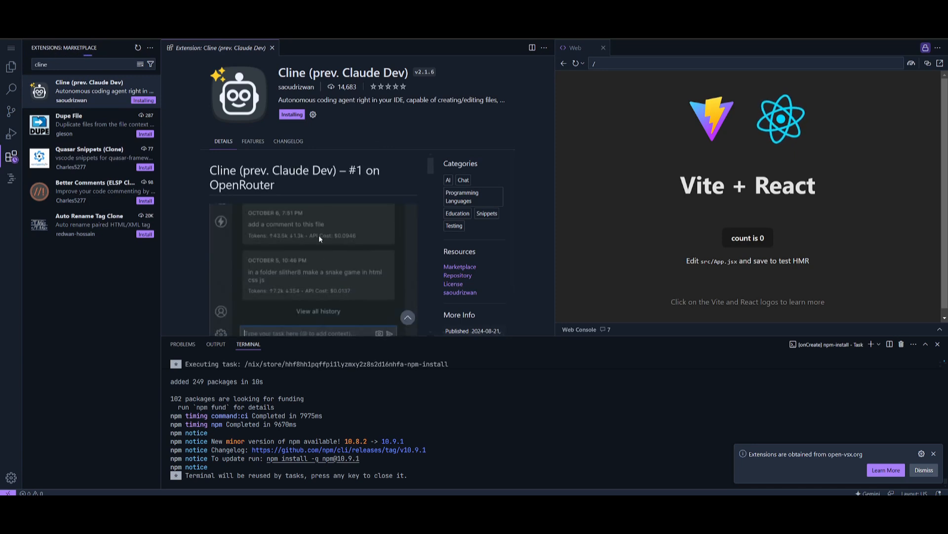
{"action": "type", "text": "Run my app and fix"}
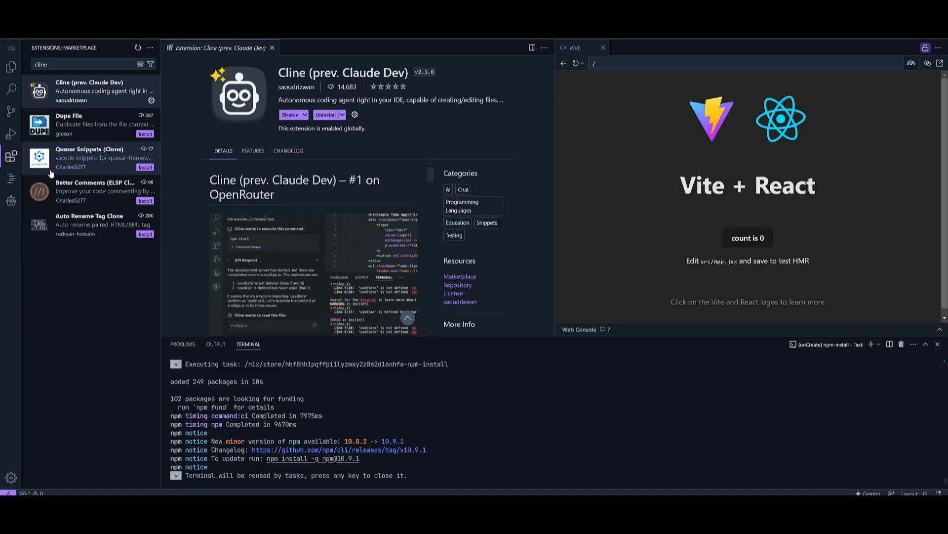
{"action": "left_click", "coordinate": [10, 200]}
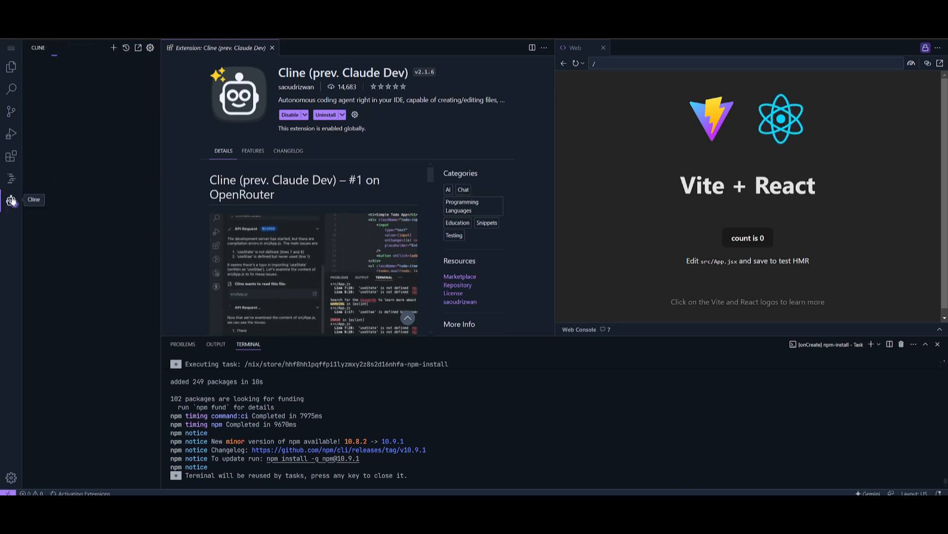
Step: Close the Cline extension details and choose an API provider in the Cline panel
{"action": "left_click", "coordinate": [11, 199]}
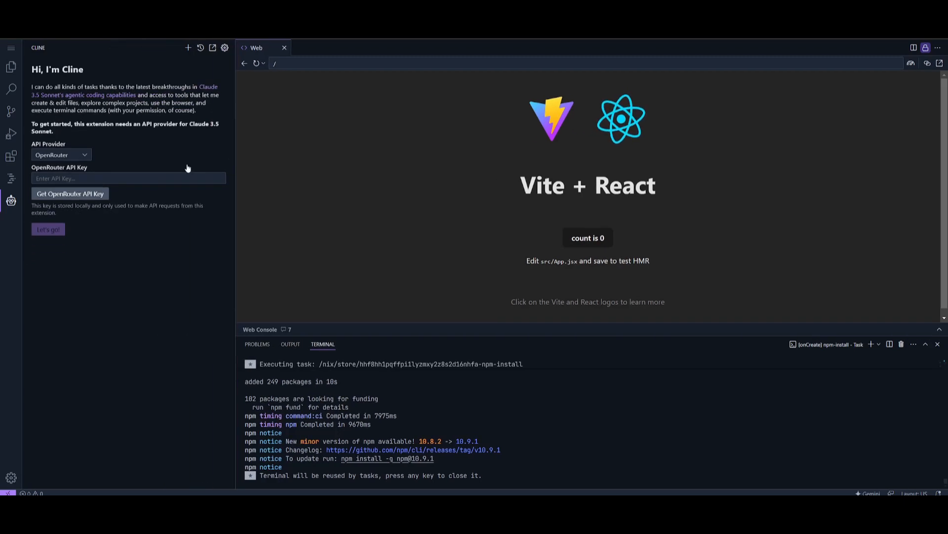
{"action": "left_click", "coordinate": [59, 154]}
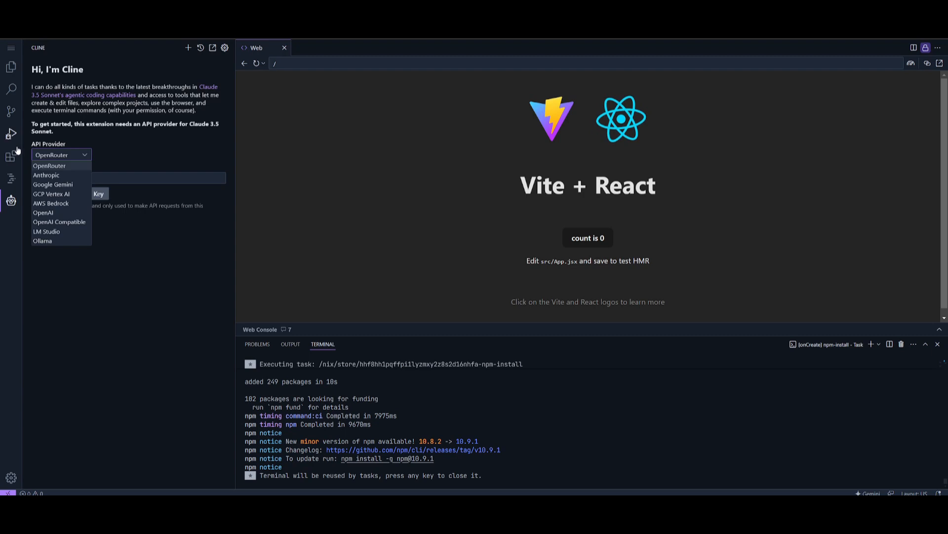
{"action": "left_click", "coordinate": [45, 175]}
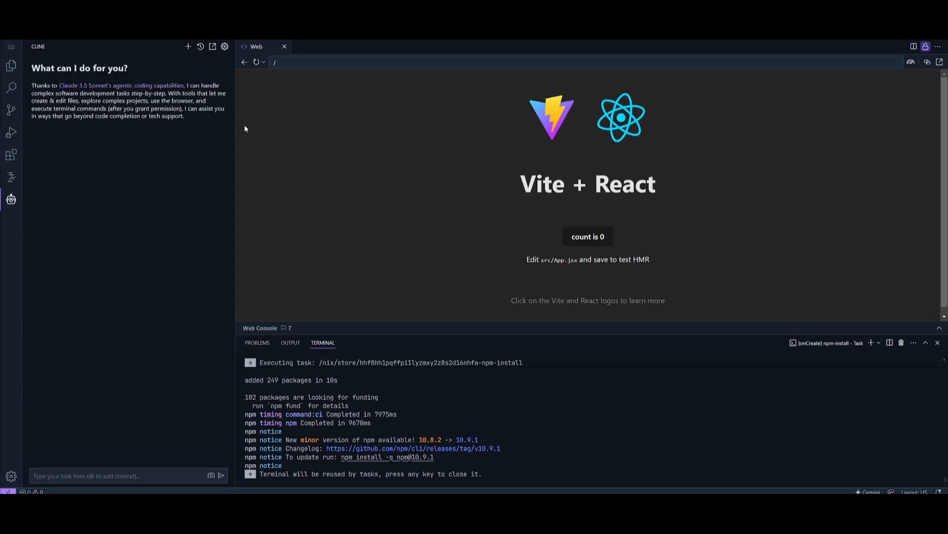
{"action": "mouse_move", "coordinate": [62, 422]}
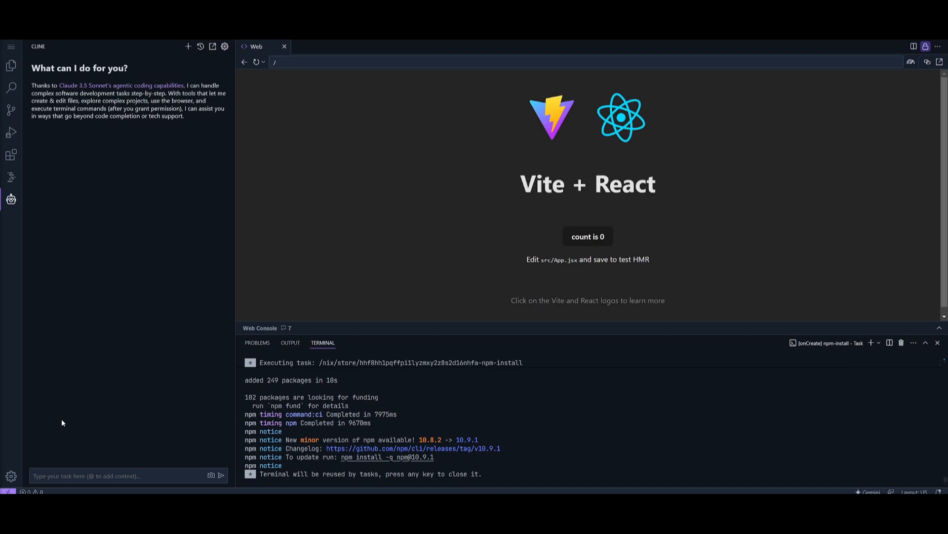
Step: Send Cline the modern responsive React finance tracking app request and show the project files
{"action": "type", "text": "Create a modern React finance tracking app with a responsive design. Include a homepage with an overview of expenses, navigation links, and a dashboard displaying mock financial data in charts or lists. Add a form to input transactions and dynamically update the UI."}
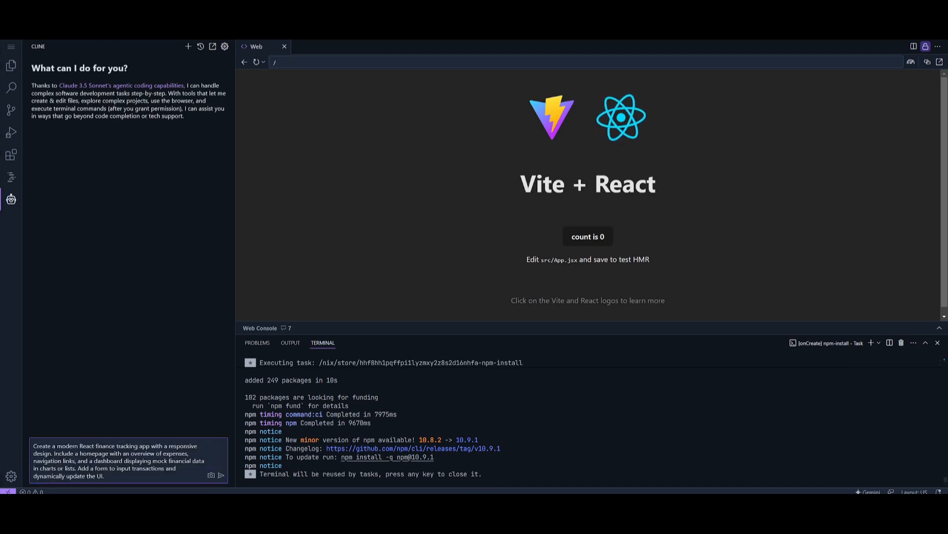
{"action": "left_click", "coordinate": [224, 474]}
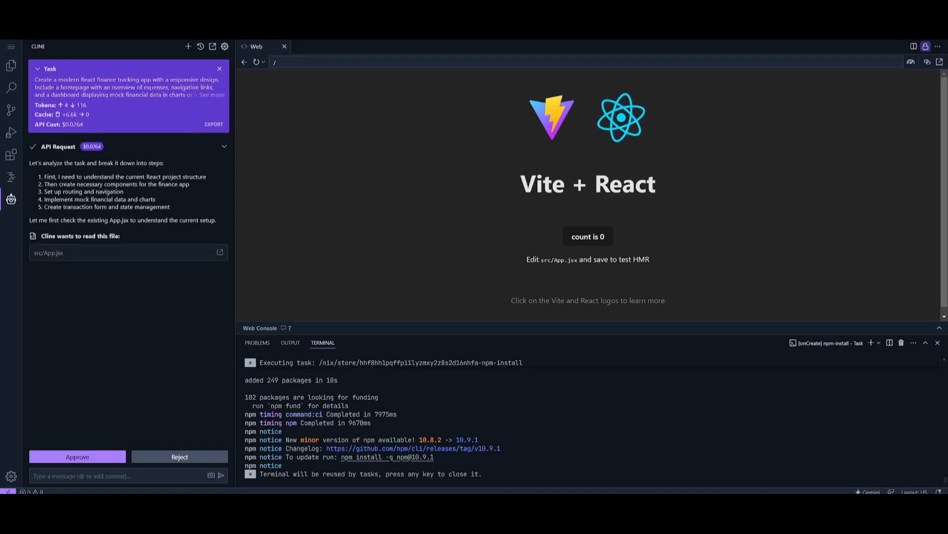
{"action": "mouse_move", "coordinate": [209, 98]}
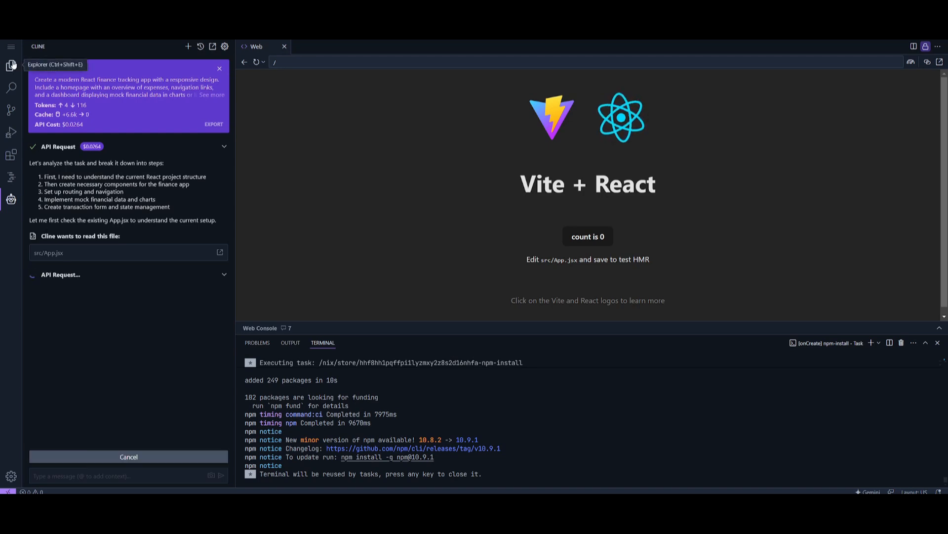
{"action": "left_click", "coordinate": [10, 64]}
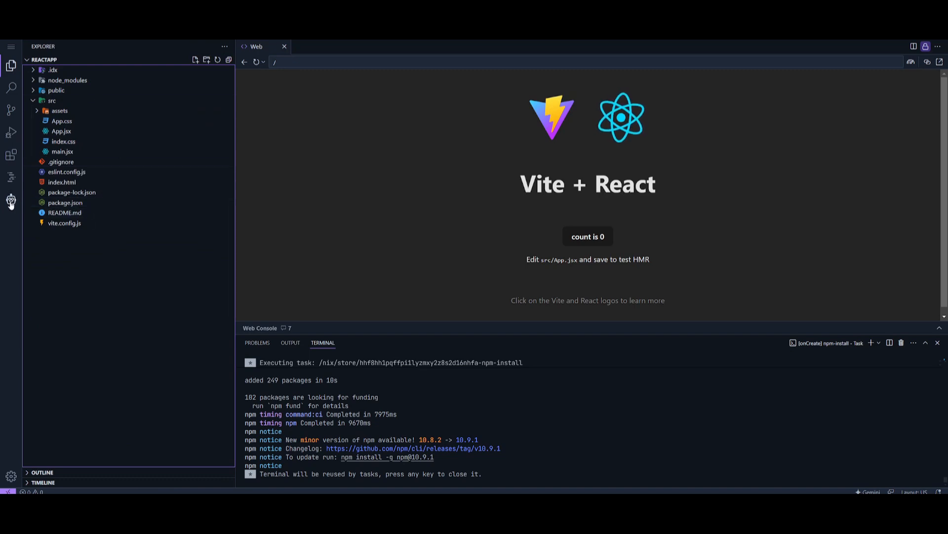
Step: Let Cline run the npm dependency install and accept its tailwind.config.js edit
{"action": "left_click", "coordinate": [11, 198]}
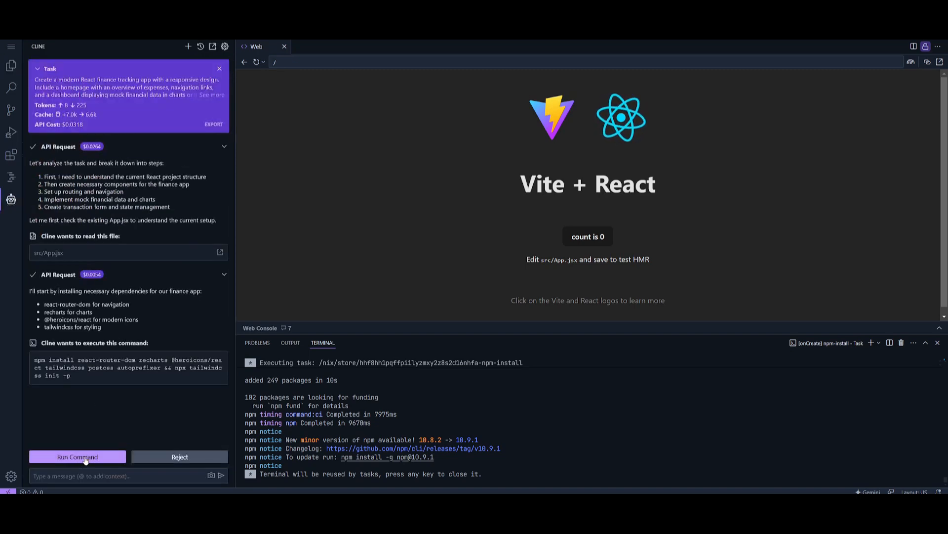
{"action": "left_click", "coordinate": [77, 457]}
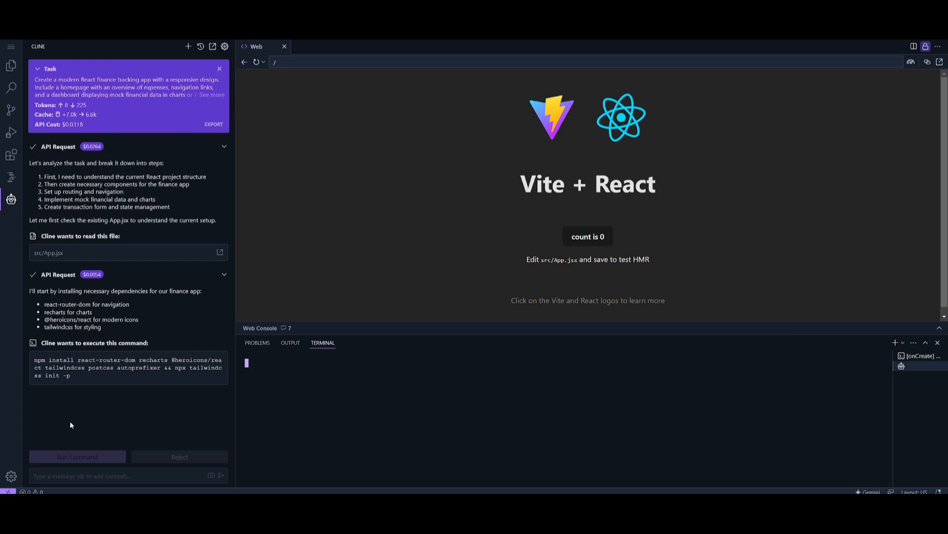
{"action": "left_click", "coordinate": [77, 456]}
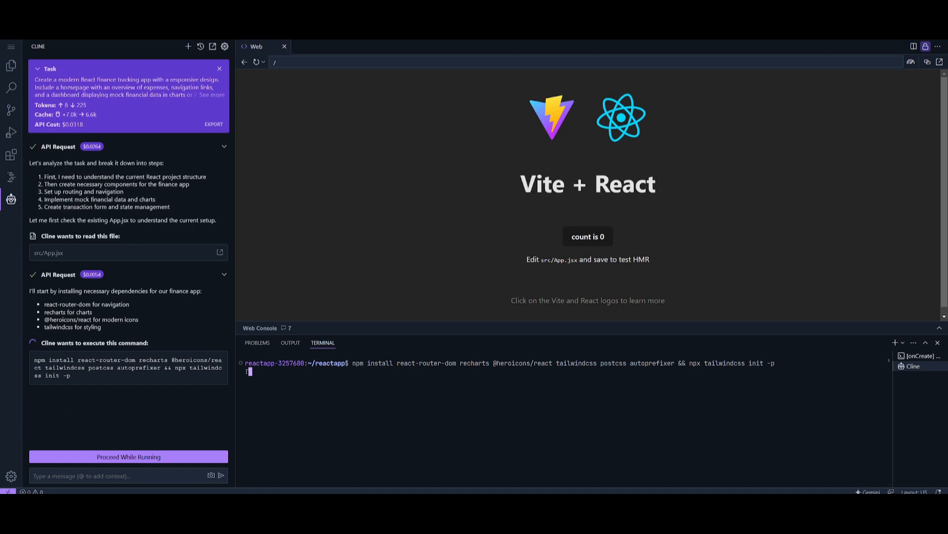
{"action": "mouse_move", "coordinate": [226, 46]}
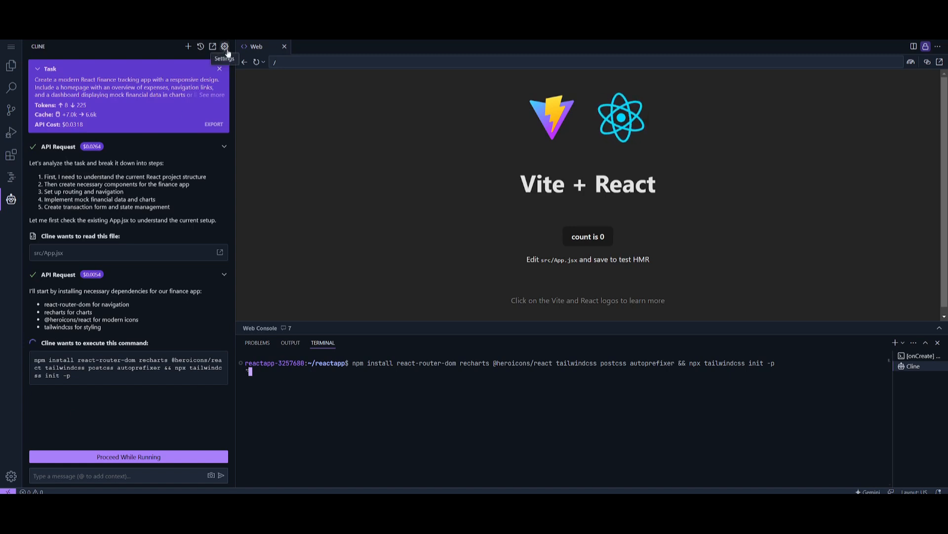
{"action": "mouse_move", "coordinate": [613, 346]}
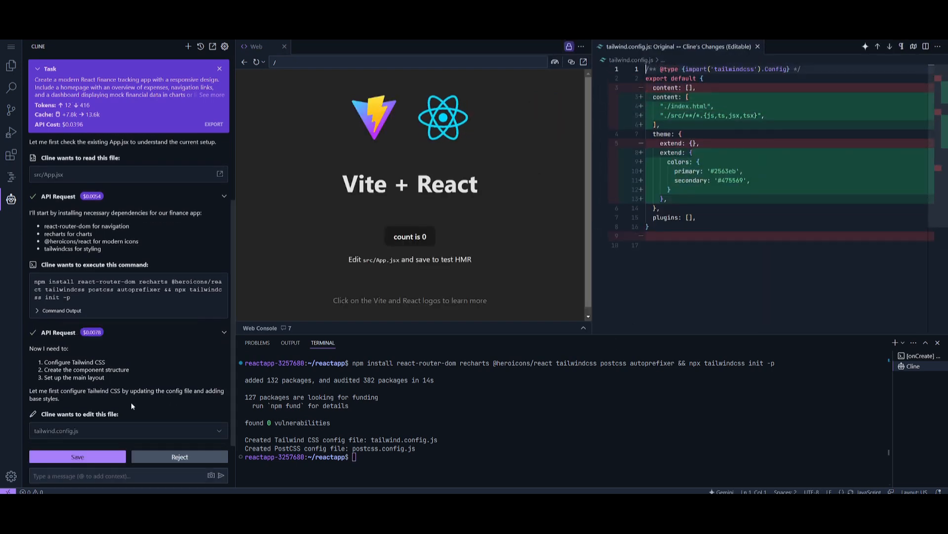
{"action": "left_click", "coordinate": [77, 456]}
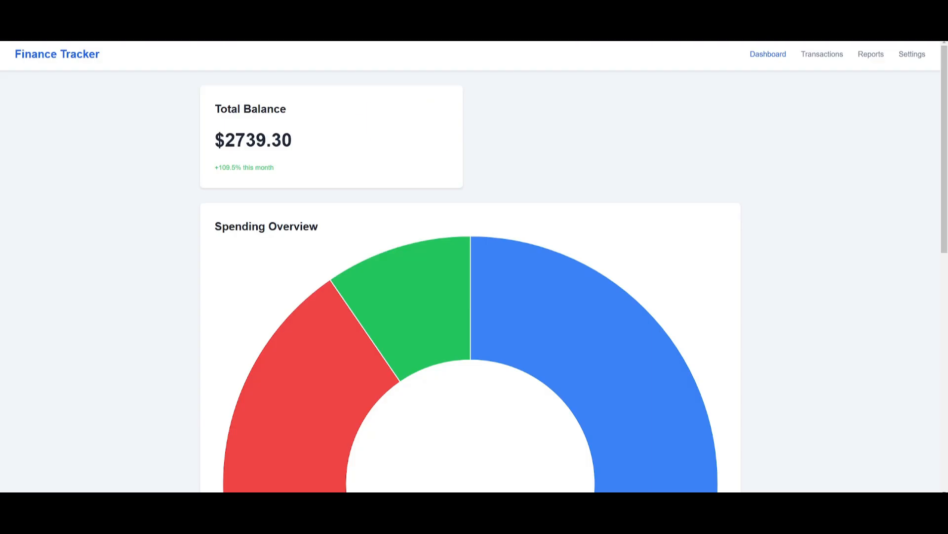
{"action": "mouse_move", "coordinate": [164, 125]}
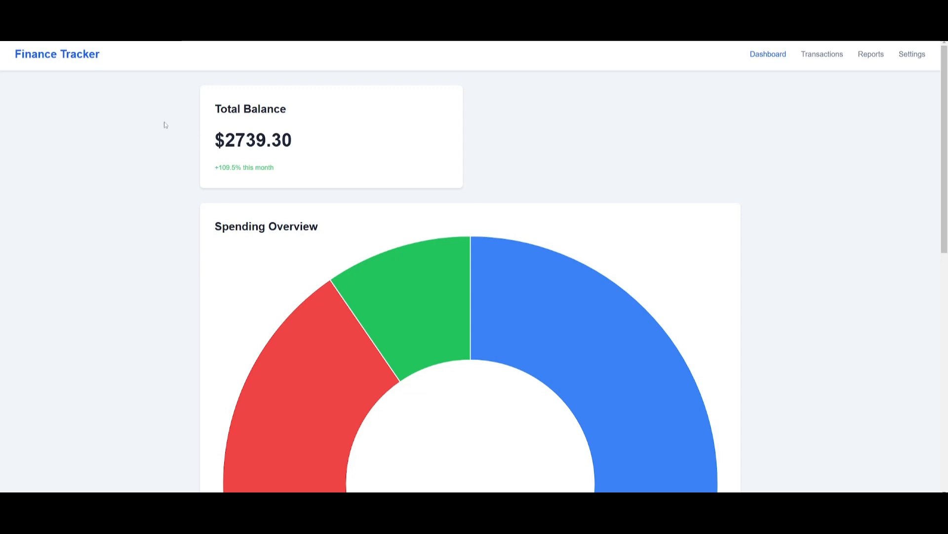
{"action": "mouse_move", "coordinate": [724, 248]}
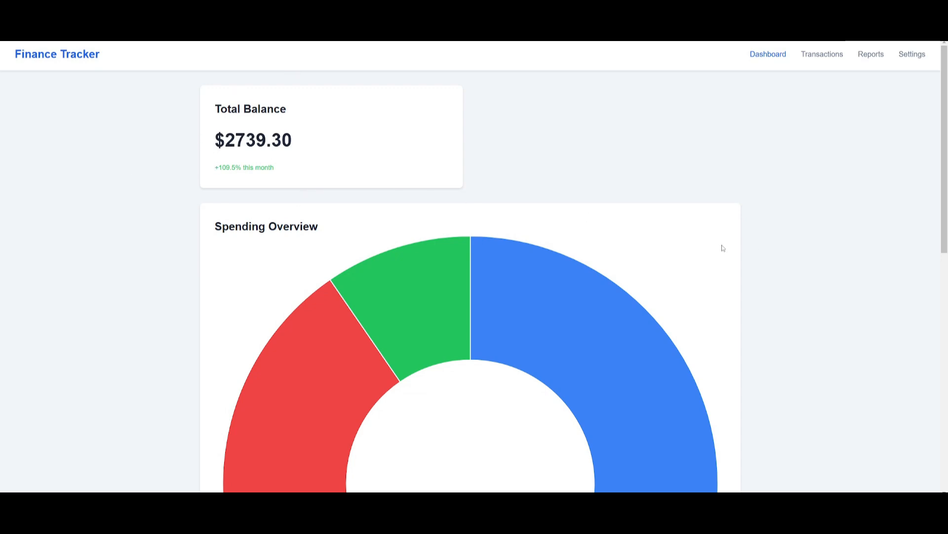
Step: Open the Add New Transaction form with a $50 Food expense and enter 'groceries'
{"action": "scroll", "scroll_direction": "down", "scroll_amount": 3}
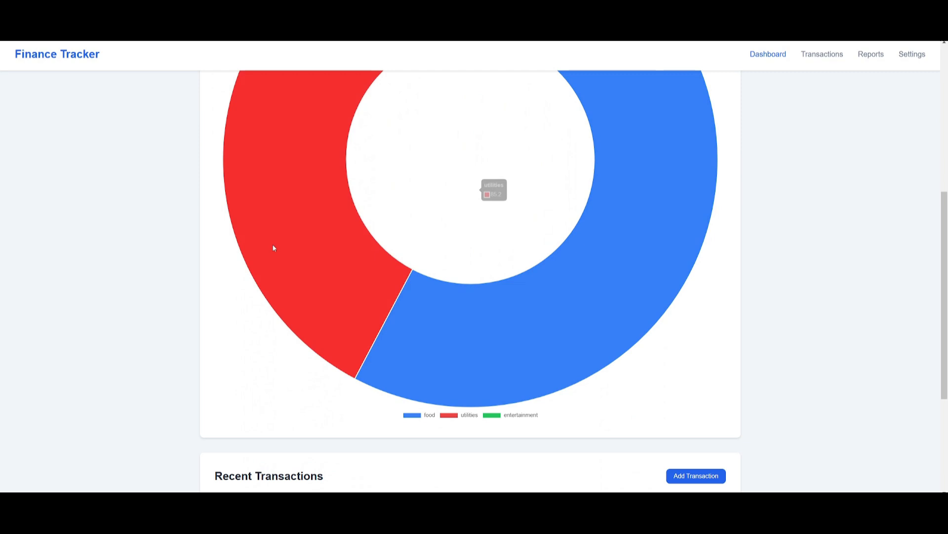
{"action": "scroll", "scroll_direction": "down", "scroll_amount": 3}
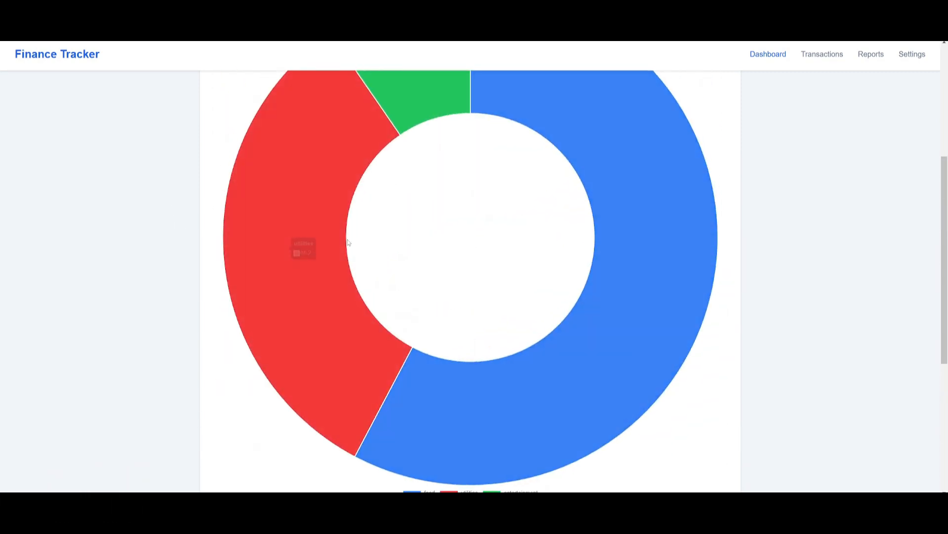
{"action": "scroll", "scroll_direction": "down", "scroll_amount": 3}
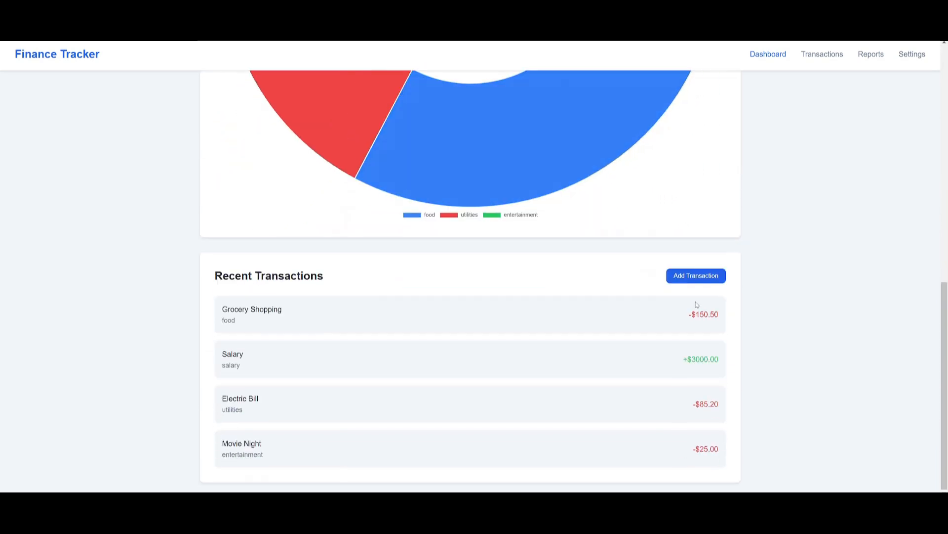
{"action": "left_click", "coordinate": [696, 276]}
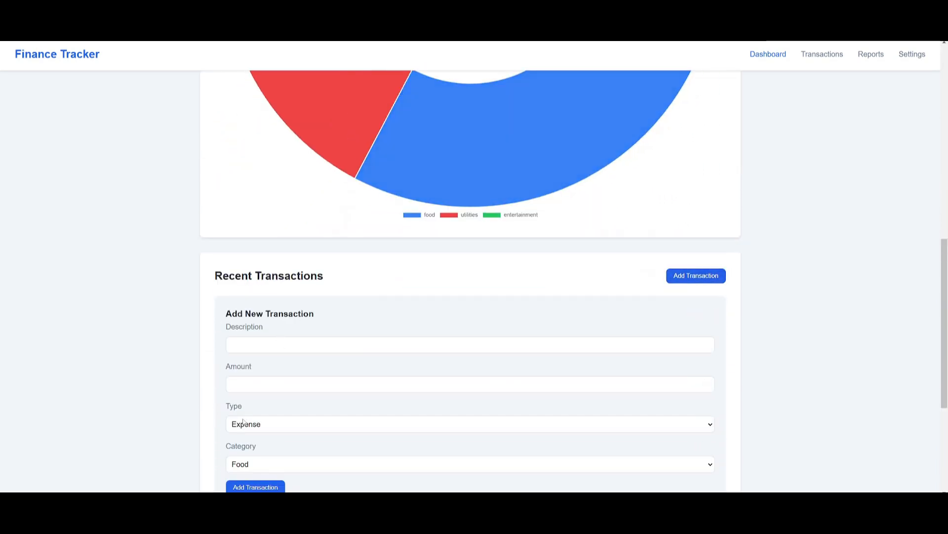
{"action": "left_click", "coordinate": [468, 428]}
{"action": "type", "text": "50"}
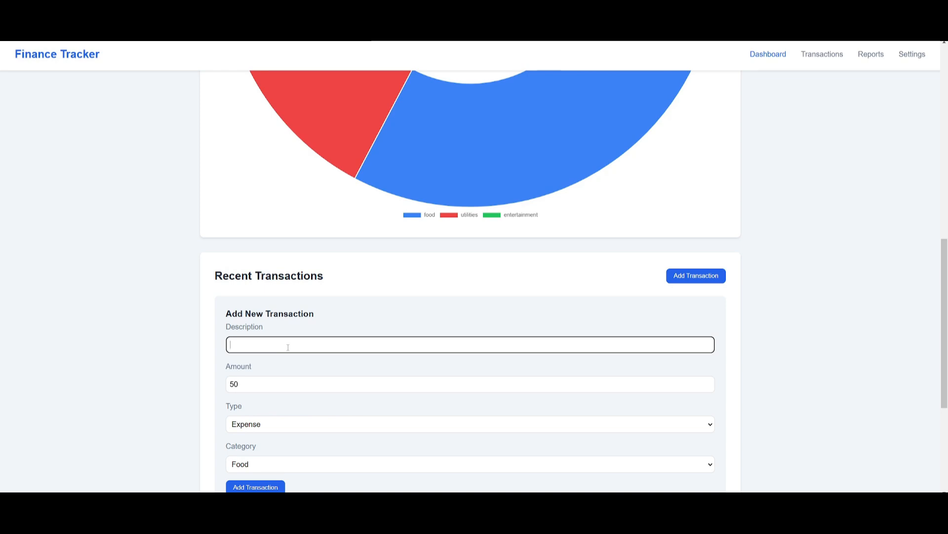
{"action": "type", "text": "groceries"}
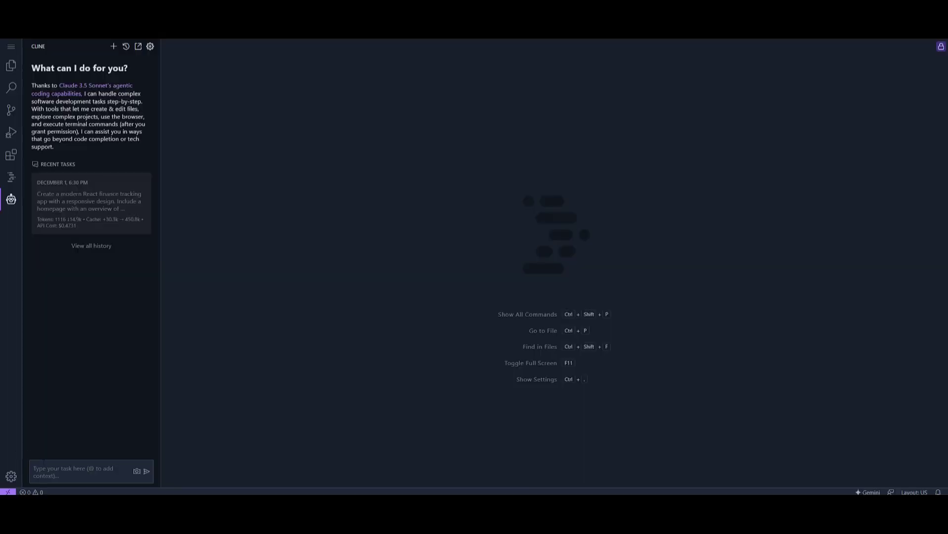
Step: Ask Cline to install shadcn for a better UI, approving the package.json read and CLI install
{"action": "left_click", "coordinate": [79, 471]}
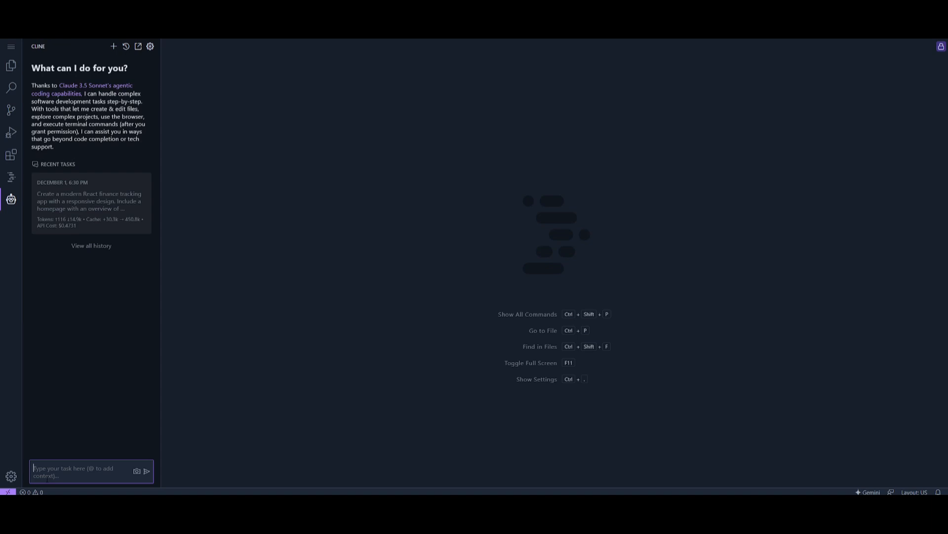
{"action": "type", "text": "please"}
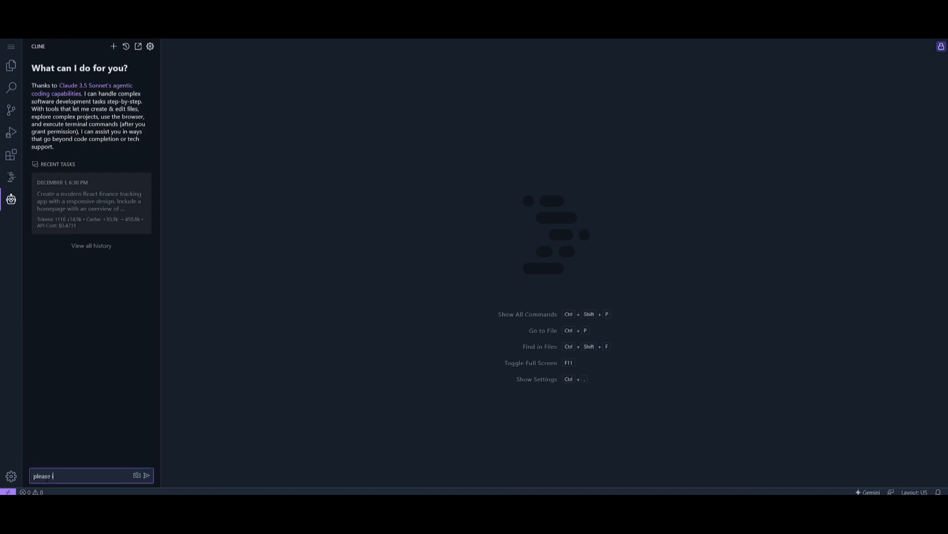
{"action": "type", "text": "install the shadcn packages to imrpove to"}
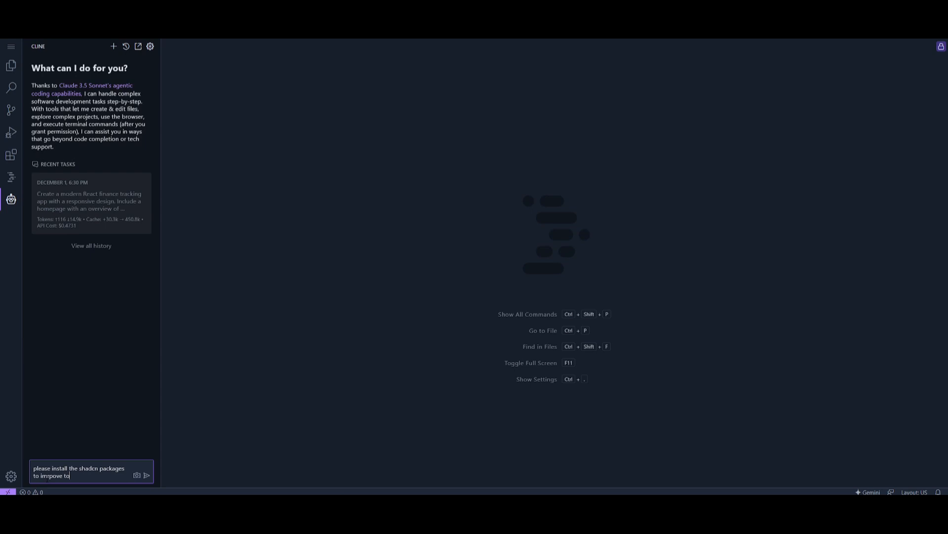
{"action": "left_click", "coordinate": [146, 475]}
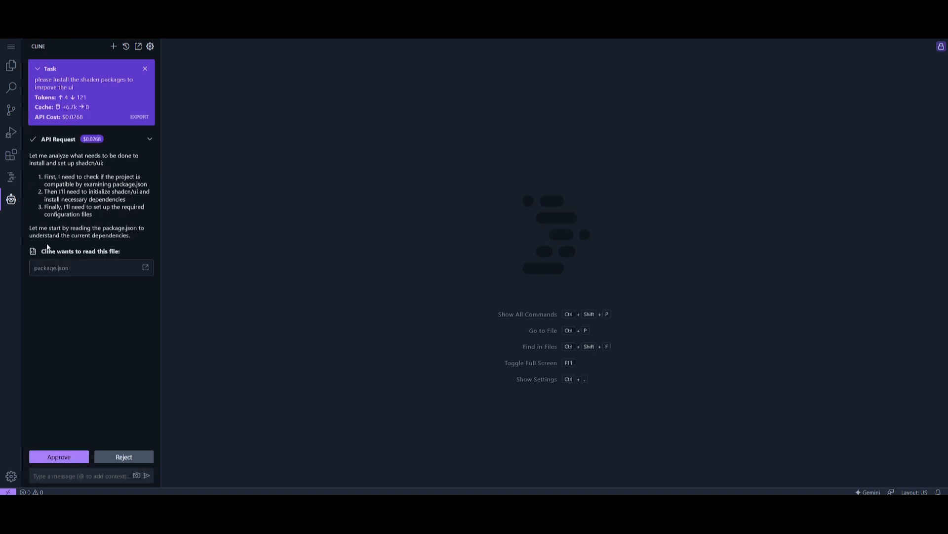
{"action": "left_click", "coordinate": [59, 456]}
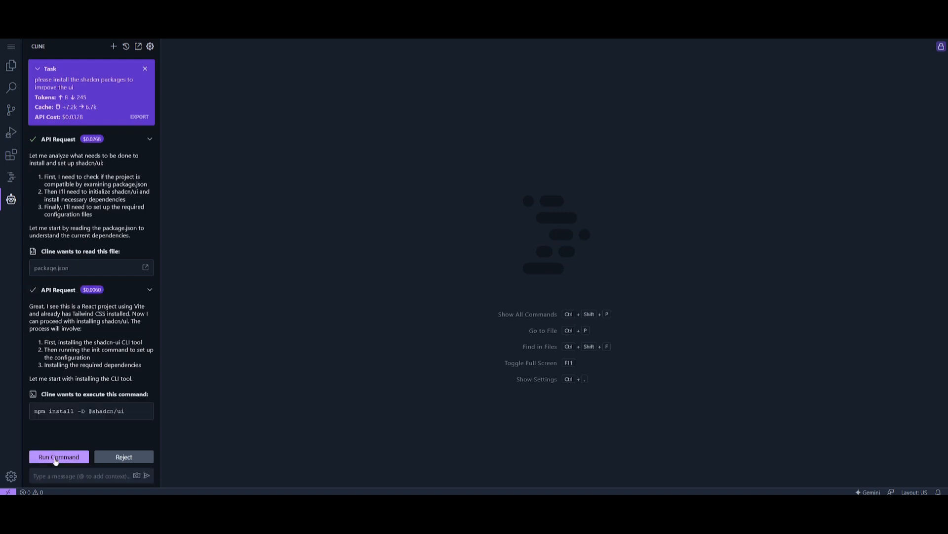
{"action": "left_click", "coordinate": [58, 457]}
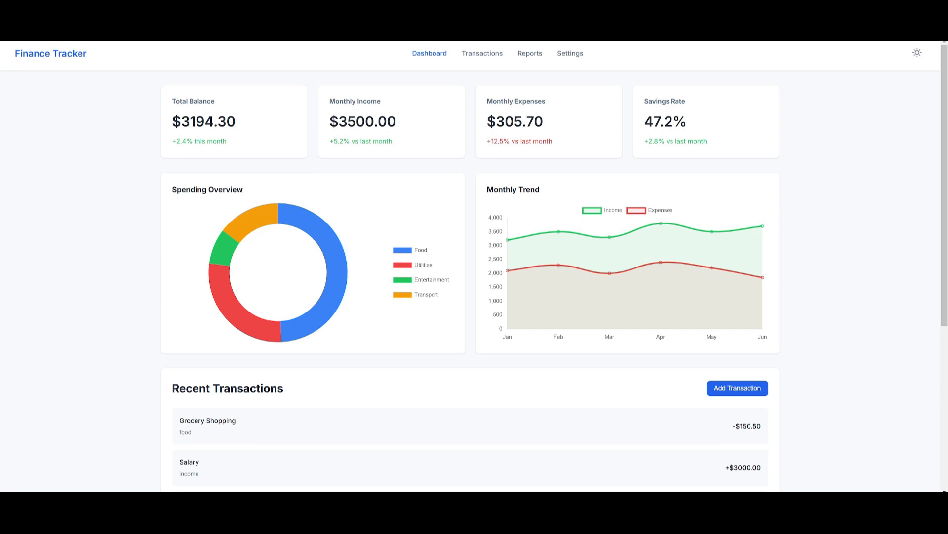
{"action": "mouse_move", "coordinate": [39, 314]}
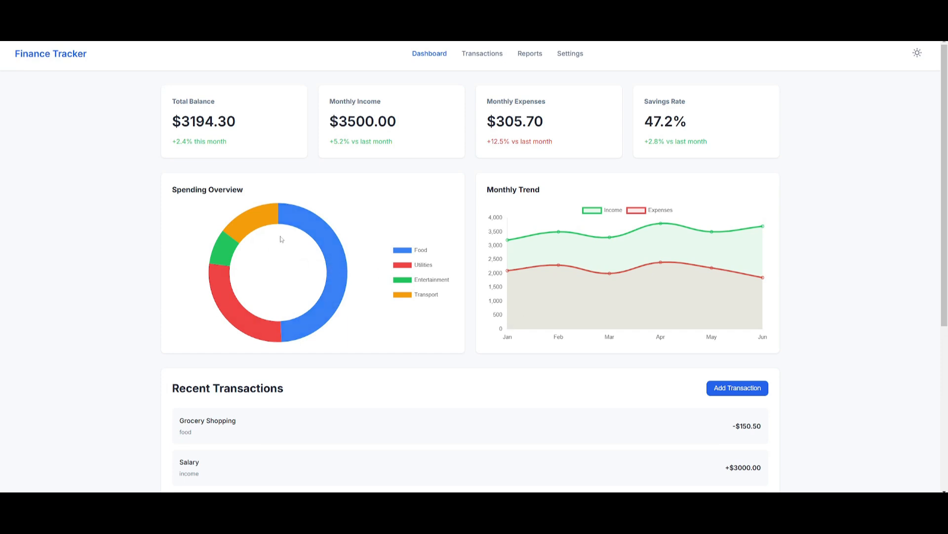
{"action": "mouse_move", "coordinate": [168, 132]}
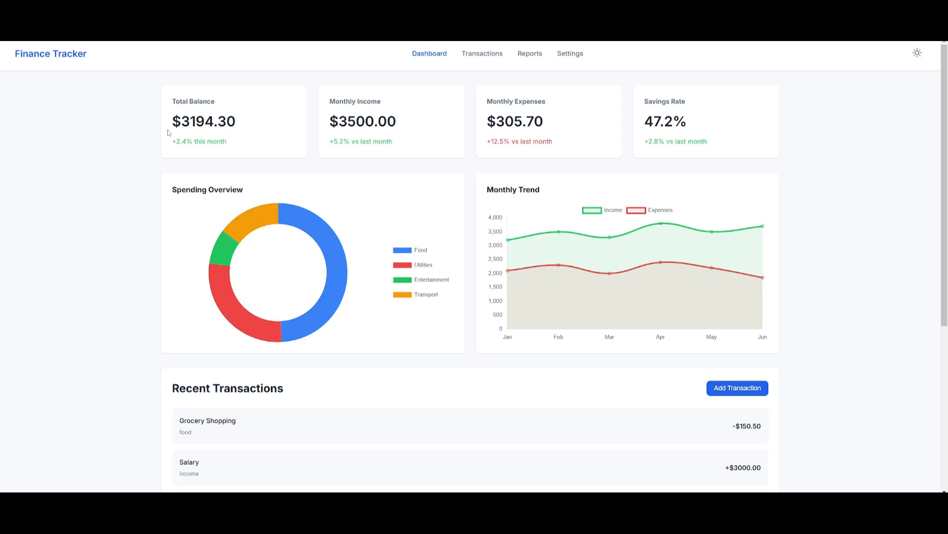
Step: Scroll through the redesigned dashboard's balance cards, charts, transactions and Financial Insights
{"action": "scroll", "scroll_direction": "down", "scroll_amount": 3}
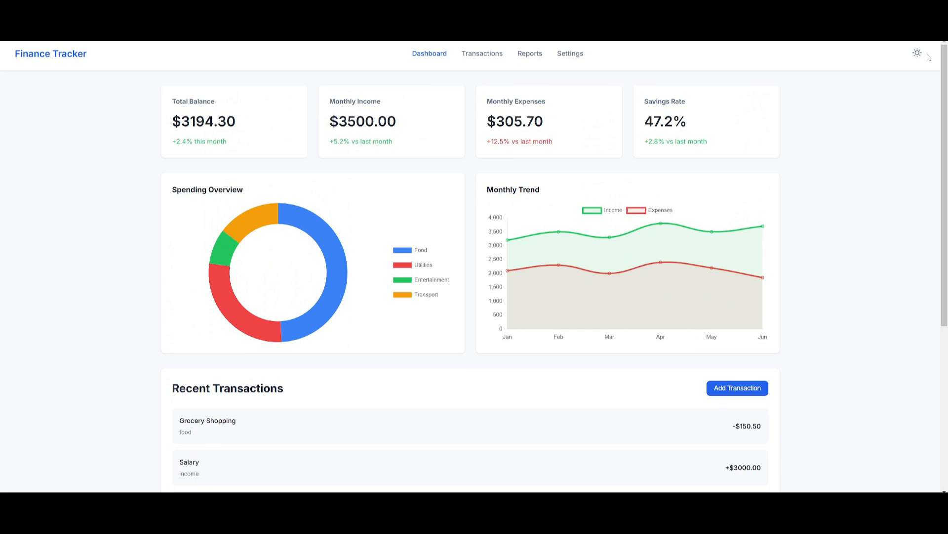
{"action": "mouse_move", "coordinate": [567, 146]}
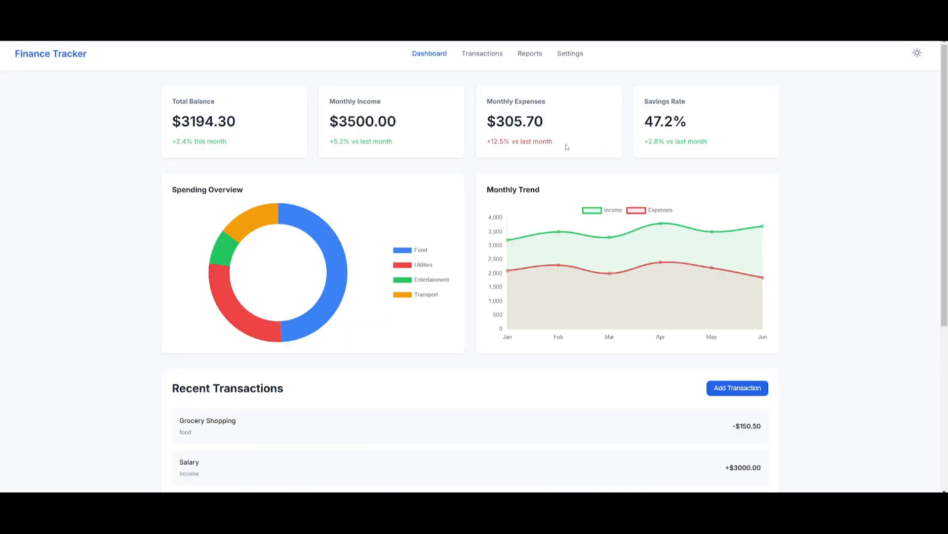
{"action": "mouse_move", "coordinate": [154, 141]}
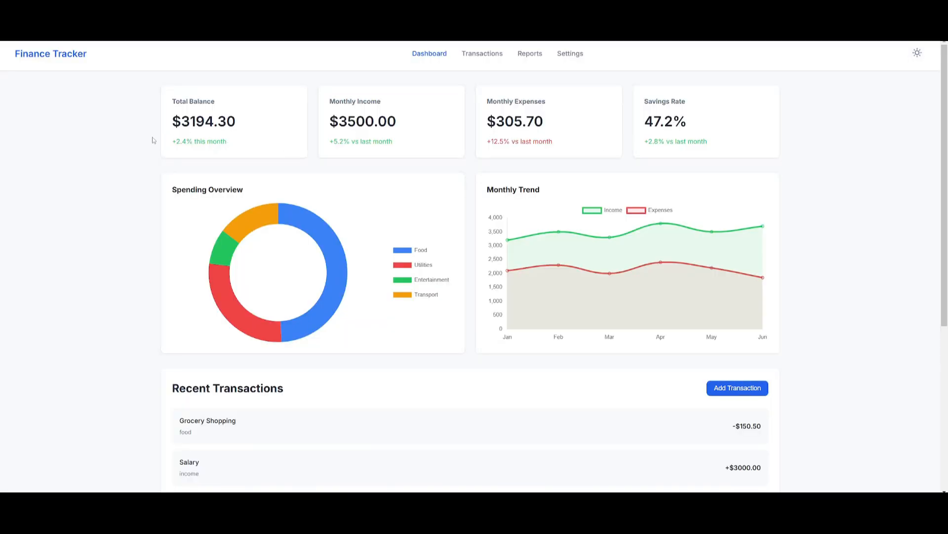
{"action": "scroll", "scroll_direction": "down", "scroll_amount": 3}
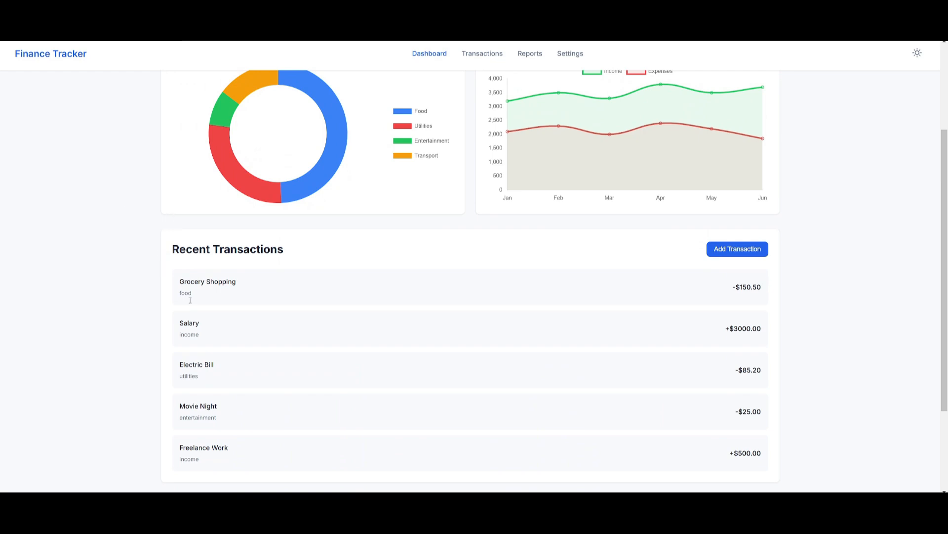
{"action": "scroll", "scroll_direction": "down", "scroll_amount": 3}
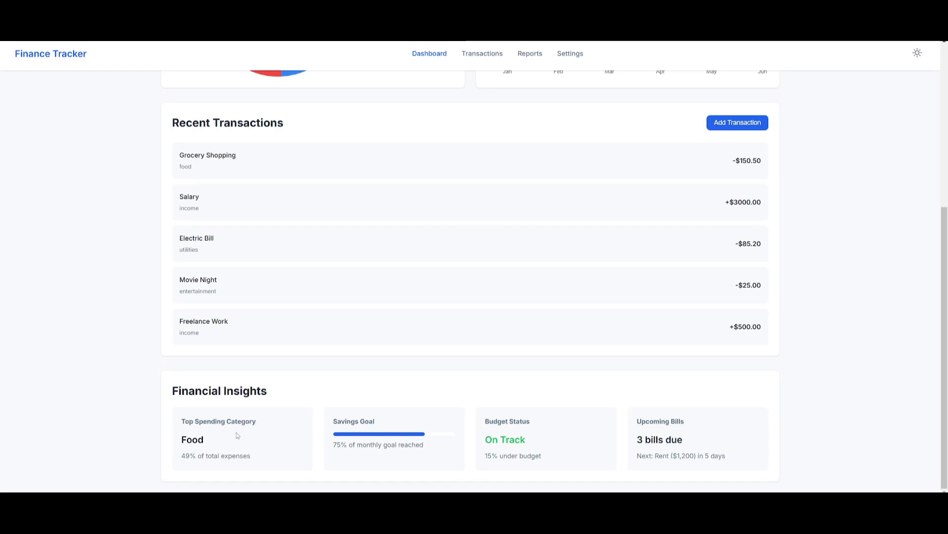
{"action": "mouse_move", "coordinate": [267, 424]}
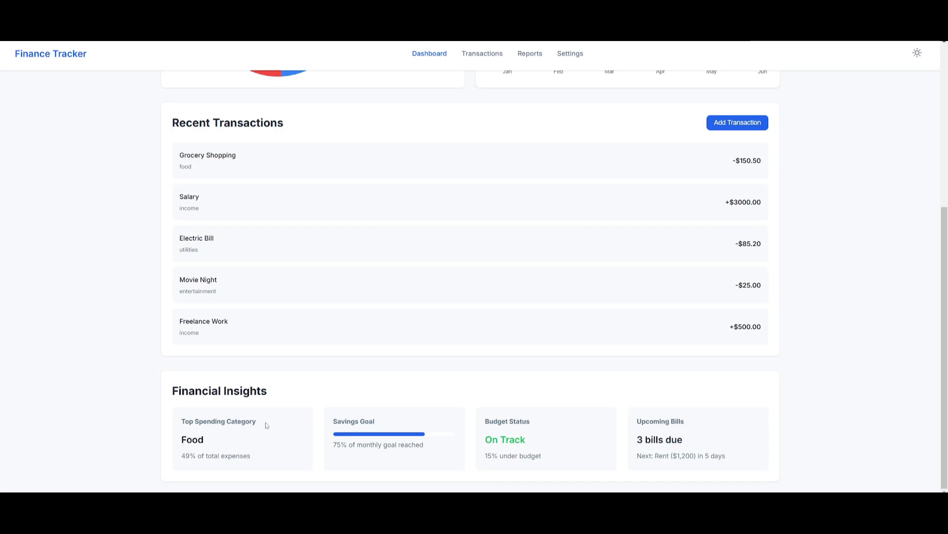
{"action": "scroll", "scroll_direction": "up", "scroll_amount": 3}
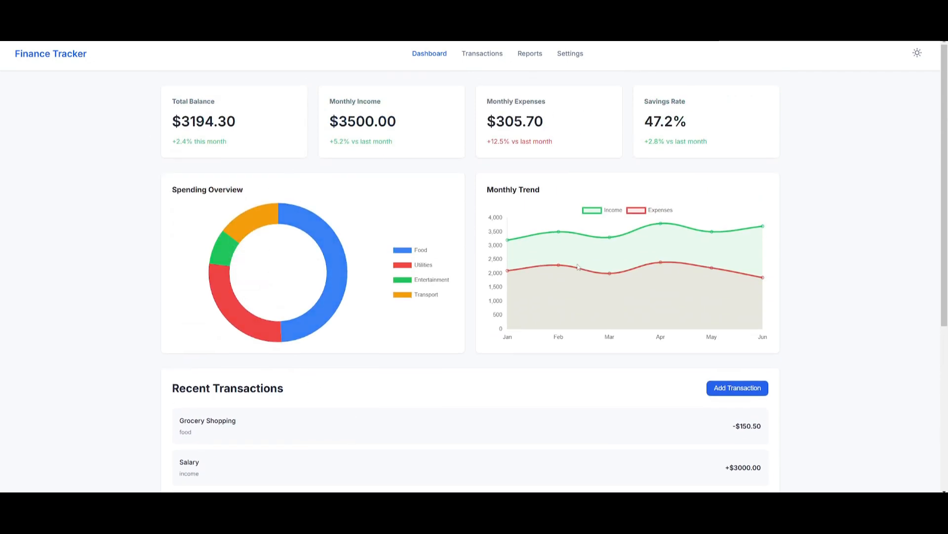
Step: Add a $10000 groceries expense, then scroll to check the updated charts and insights
{"action": "left_click", "coordinate": [737, 388]}
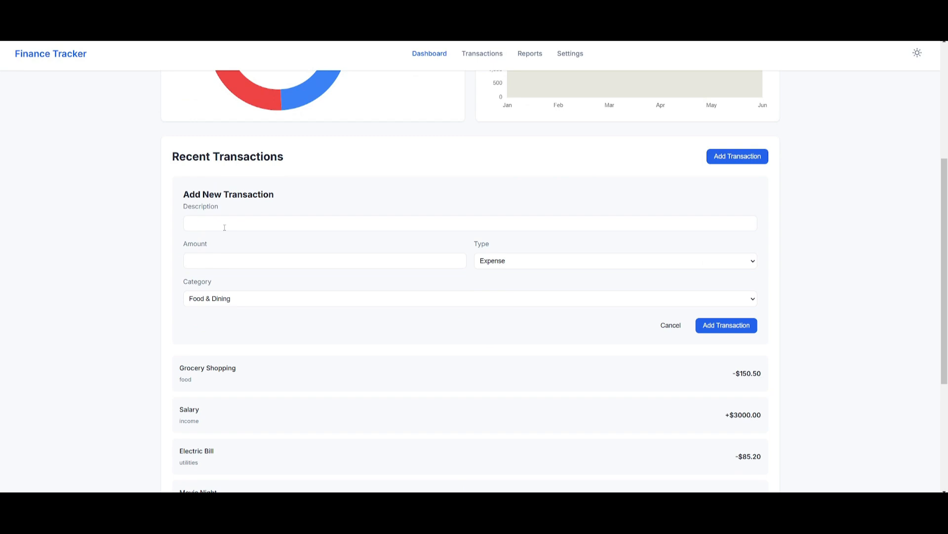
{"action": "mouse_move", "coordinate": [198, 220]}
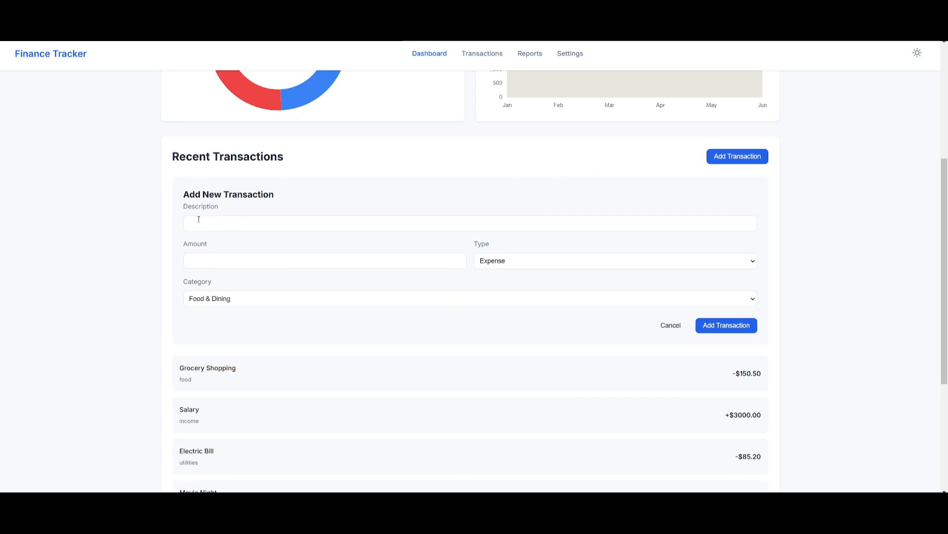
{"action": "type", "text": "groceries"}
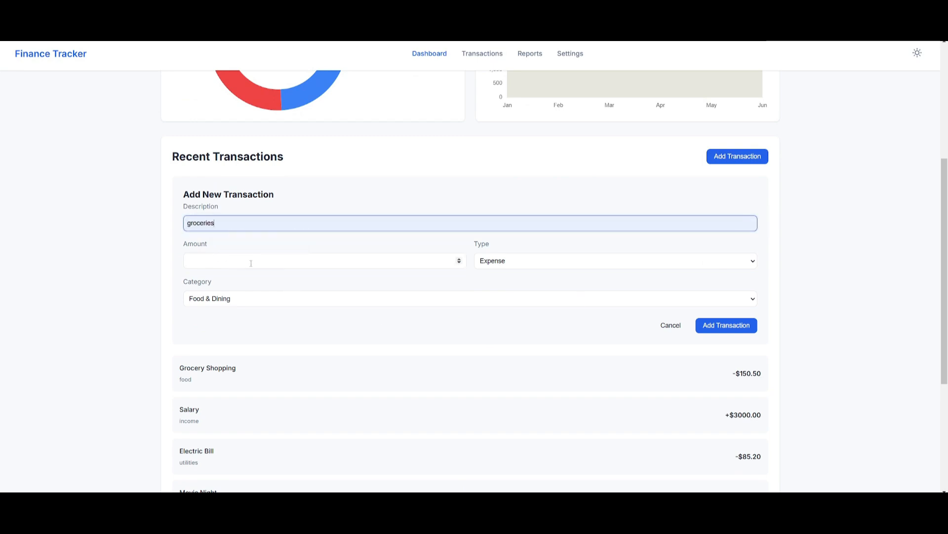
{"action": "type", "text": "10000"}
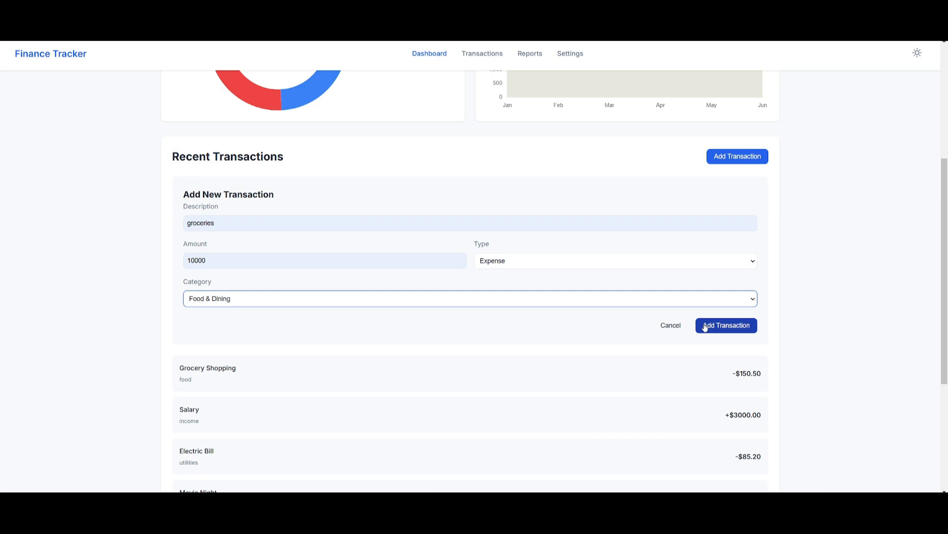
{"action": "left_click", "coordinate": [726, 325]}
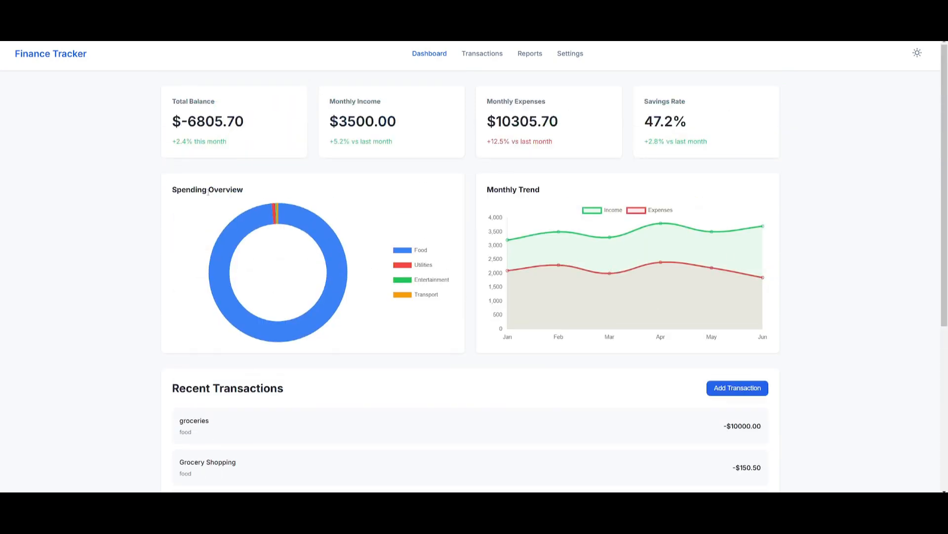
{"action": "mouse_move", "coordinate": [623, 90]}
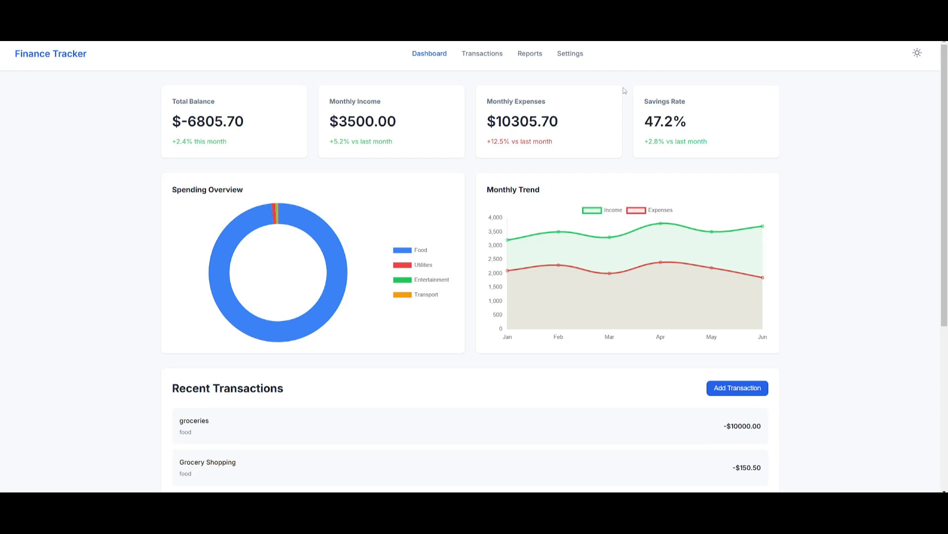
{"action": "scroll", "scroll_direction": "down", "scroll_amount": 3}
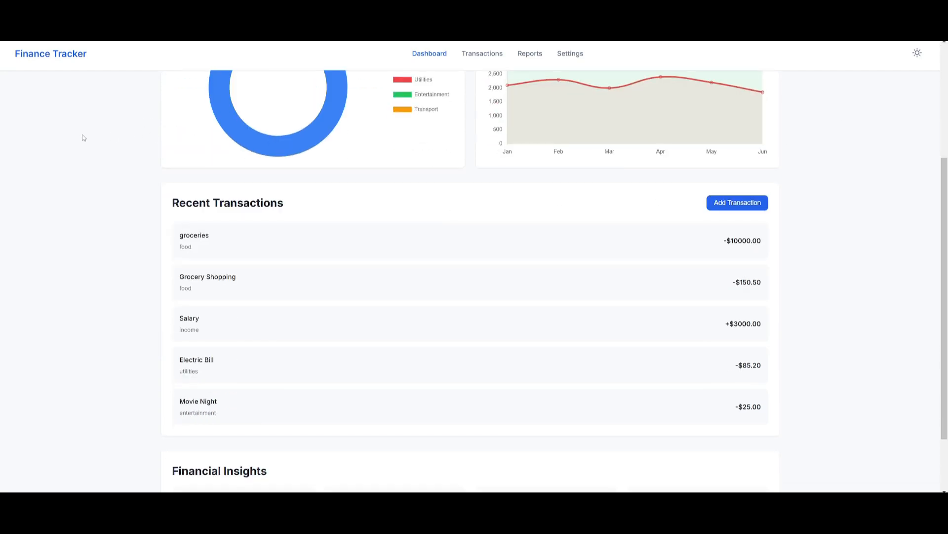
{"action": "scroll", "scroll_direction": "down", "scroll_amount": 3}
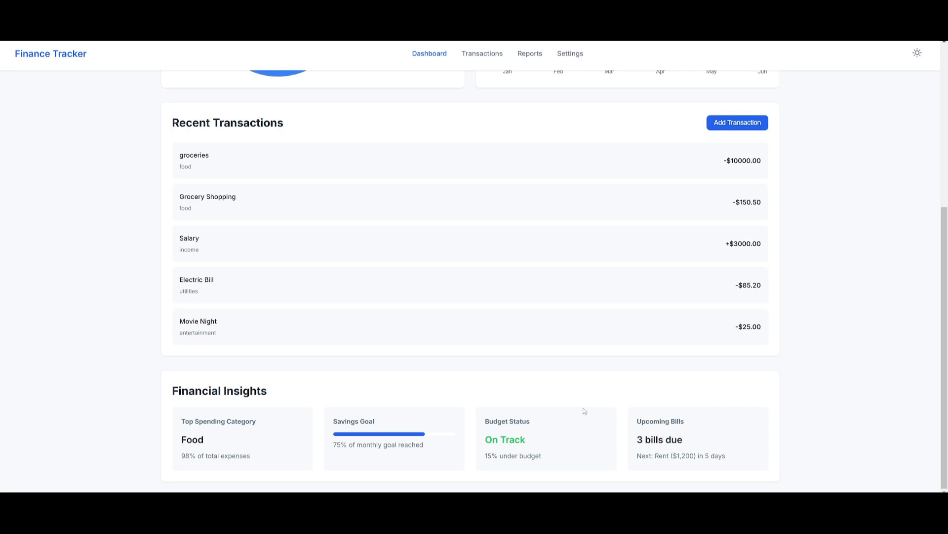
{"action": "mouse_move", "coordinate": [239, 392]}
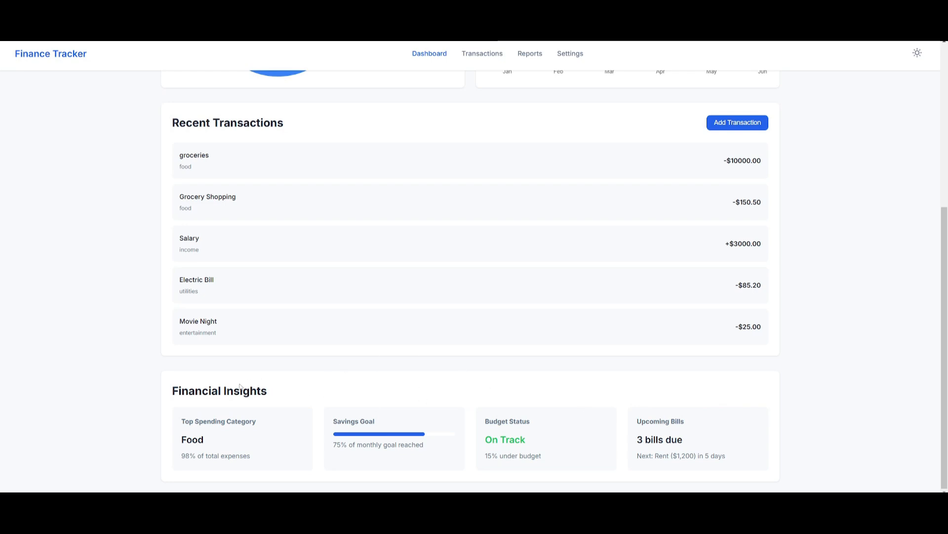
{"action": "scroll", "scroll_direction": "up", "scroll_amount": 3}
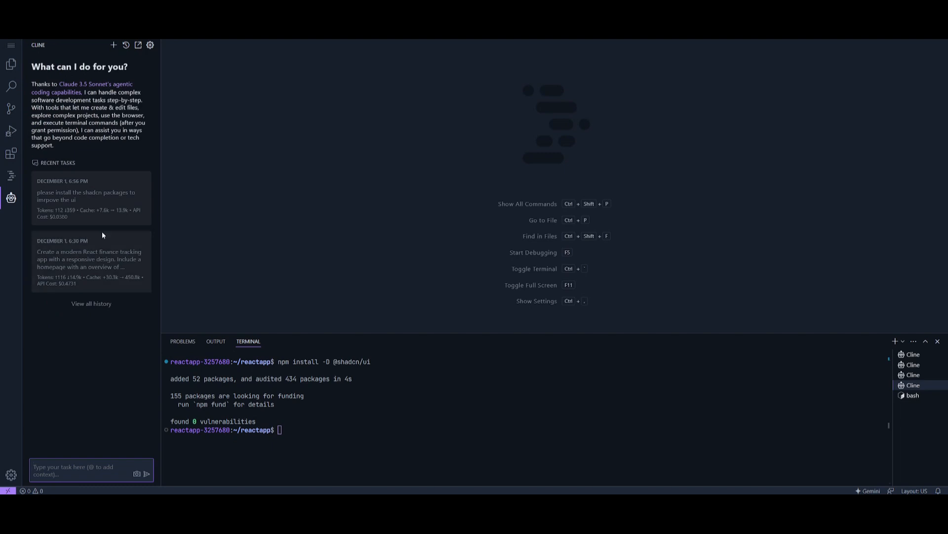
{"action": "mouse_move", "coordinate": [556, 218]}
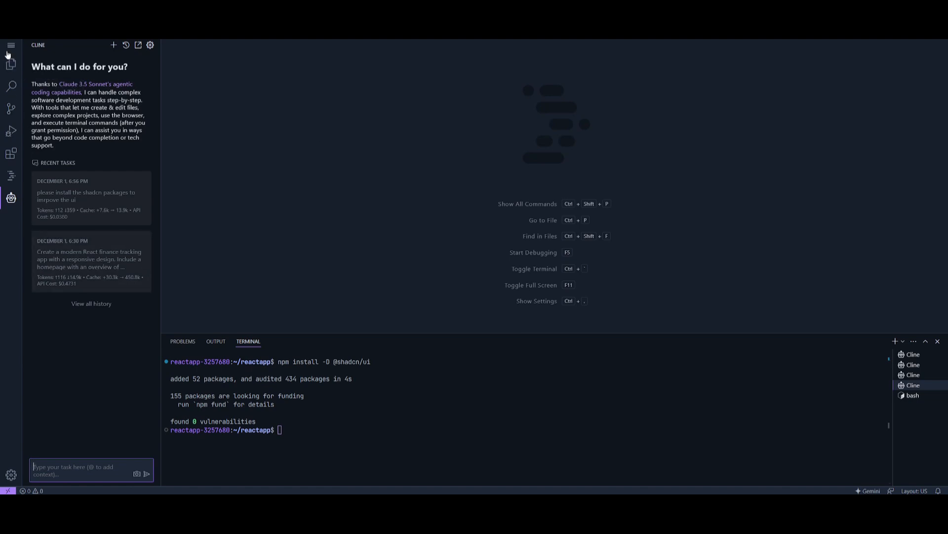
Step: Start a Gemini interactive chat asking which process is running on port 8080
{"action": "left_click", "coordinate": [9, 65]}
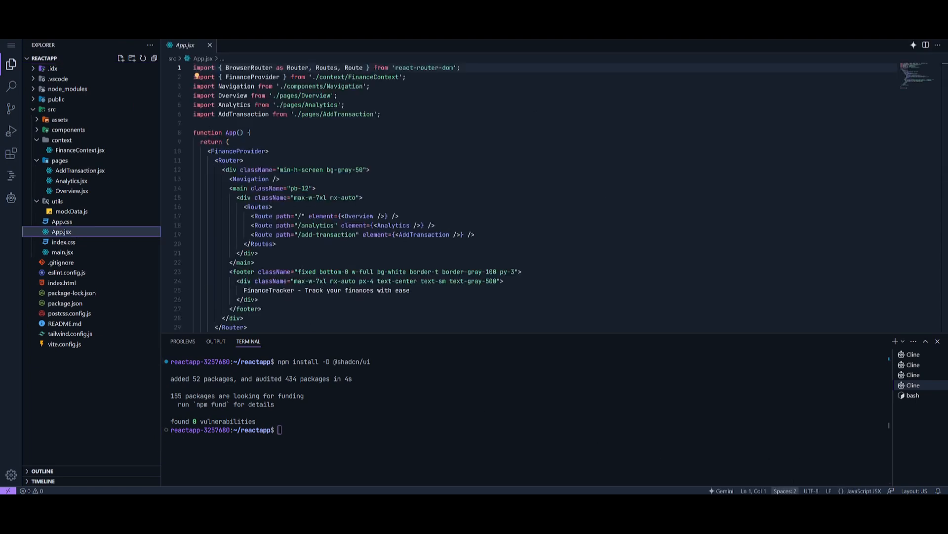
{"action": "left_click", "coordinate": [914, 44]}
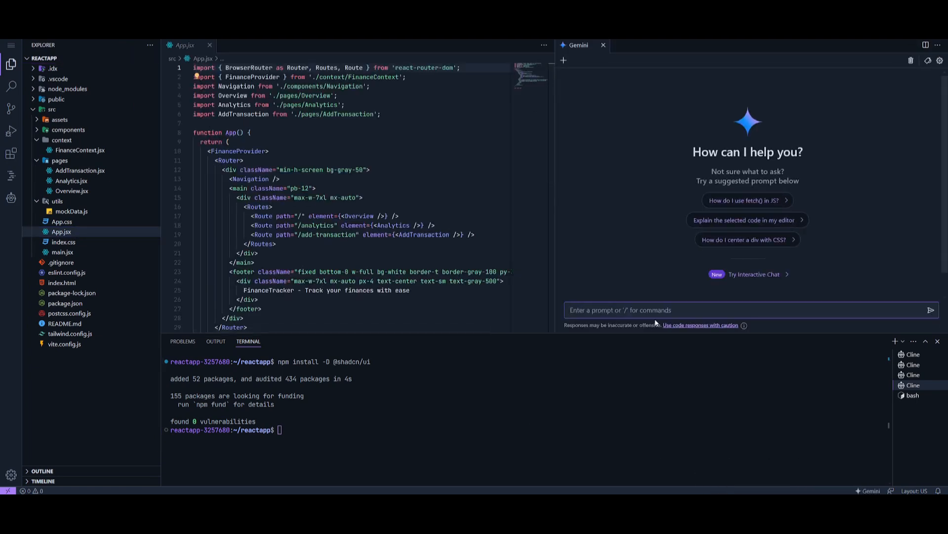
{"action": "mouse_move", "coordinate": [735, 276]}
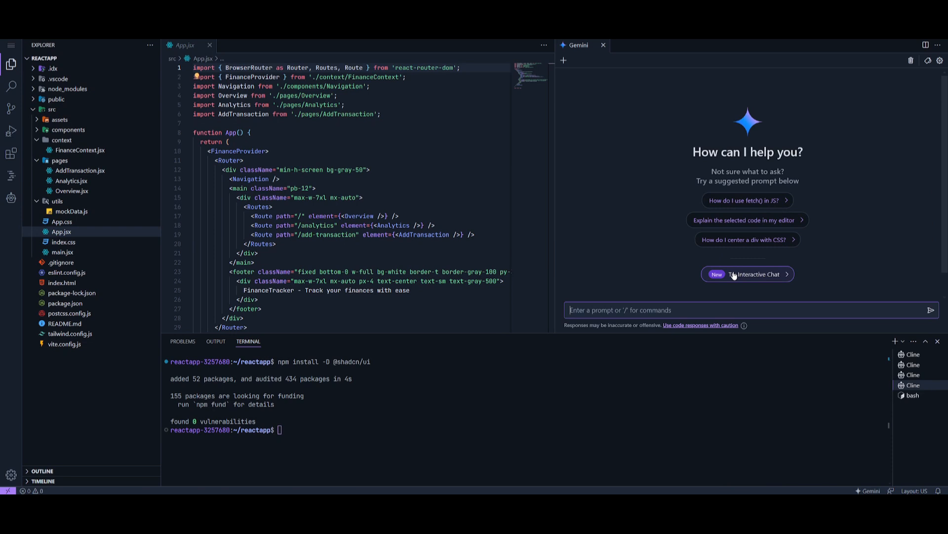
{"action": "left_click", "coordinate": [748, 274]}
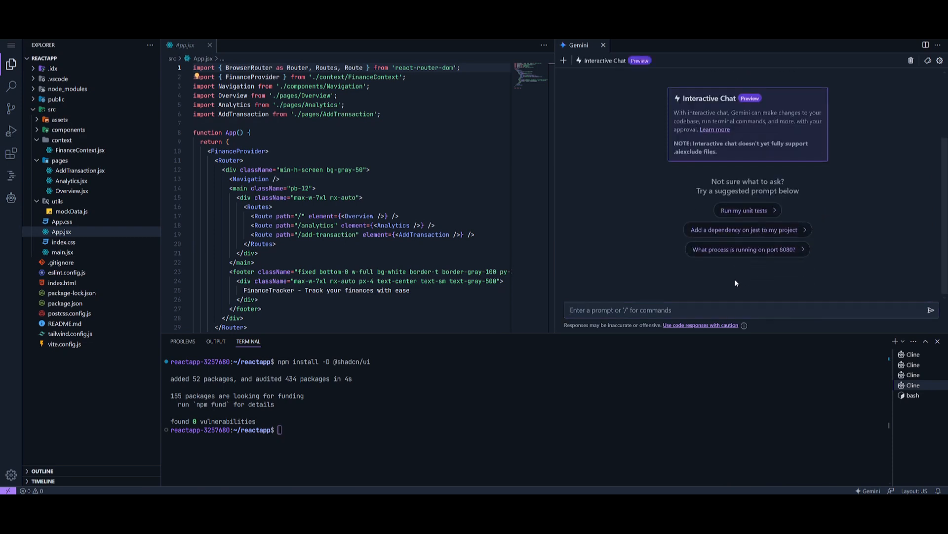
{"action": "mouse_move", "coordinate": [661, 282]}
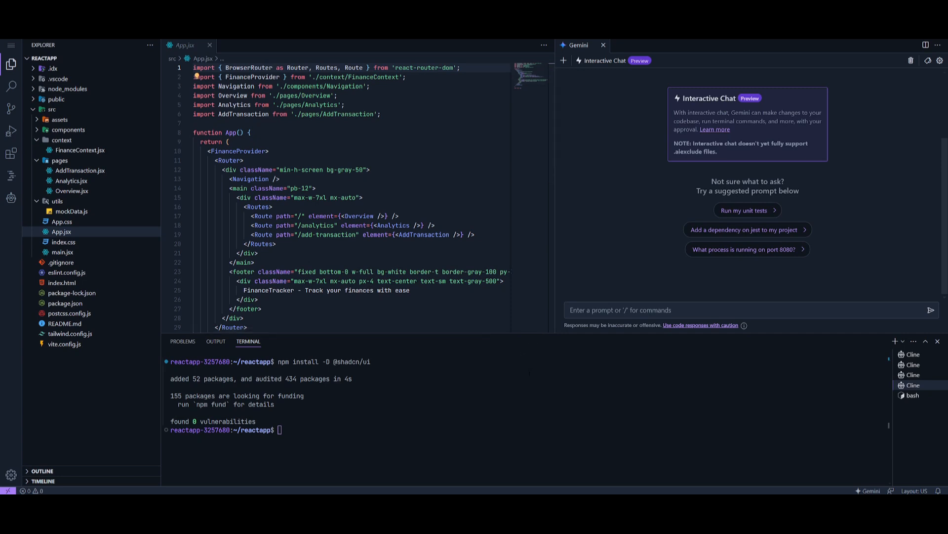
{"action": "mouse_move", "coordinate": [755, 291]}
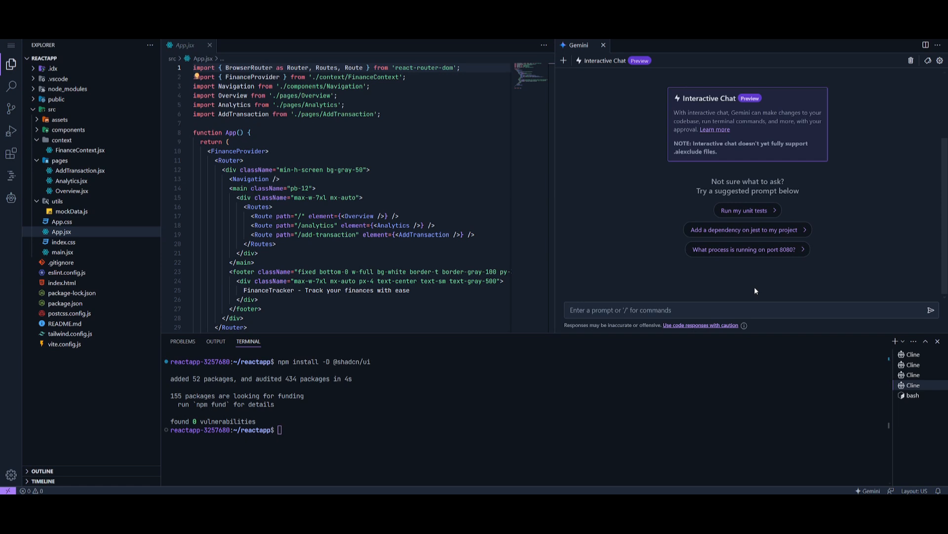
{"action": "left_click", "coordinate": [747, 250]}
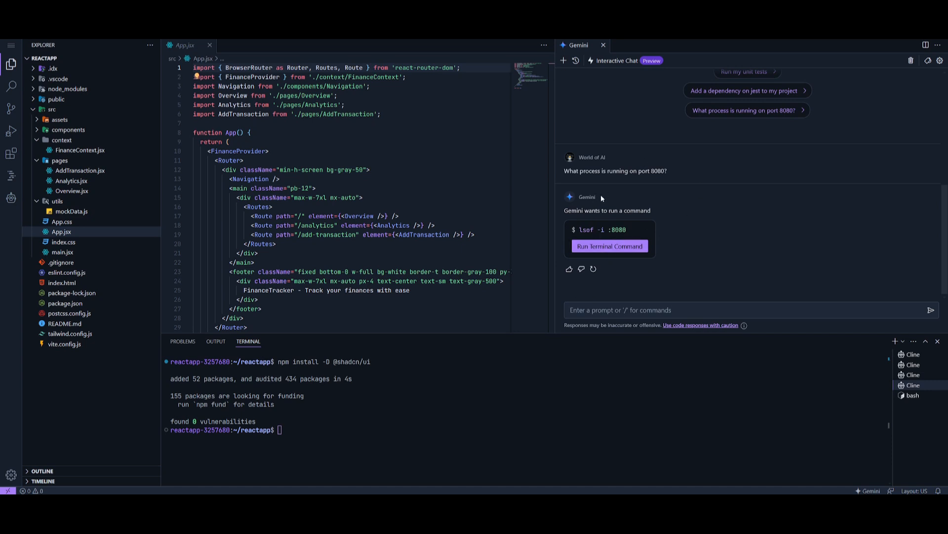
Step: Approve Gemini's lsof -i :8080 command and review its failed output
{"action": "left_click", "coordinate": [610, 245]}
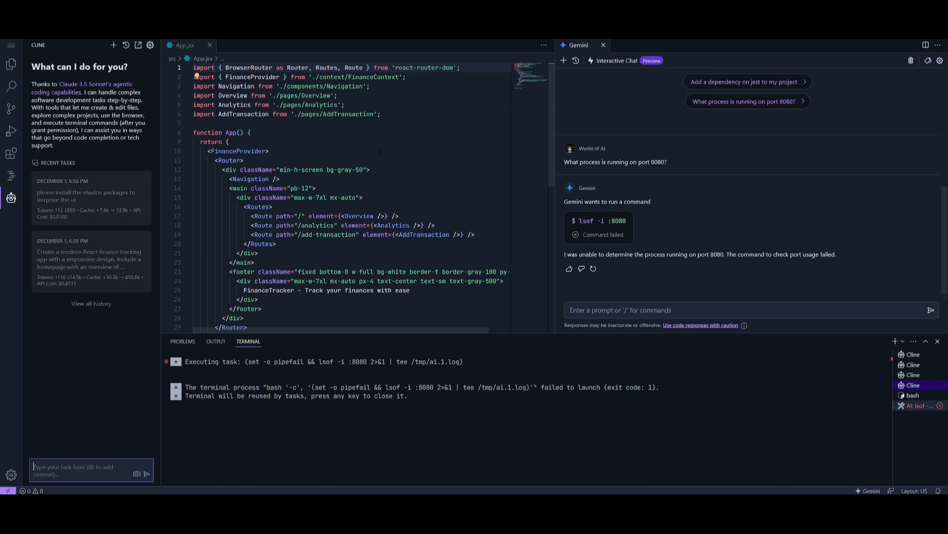
{"action": "mouse_move", "coordinate": [627, 243]}
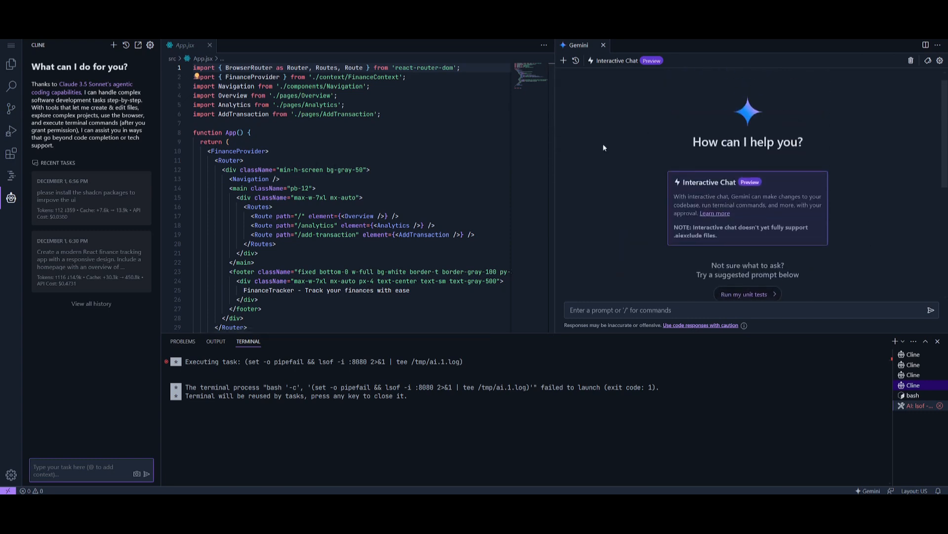
{"action": "left_click", "coordinate": [747, 101]}
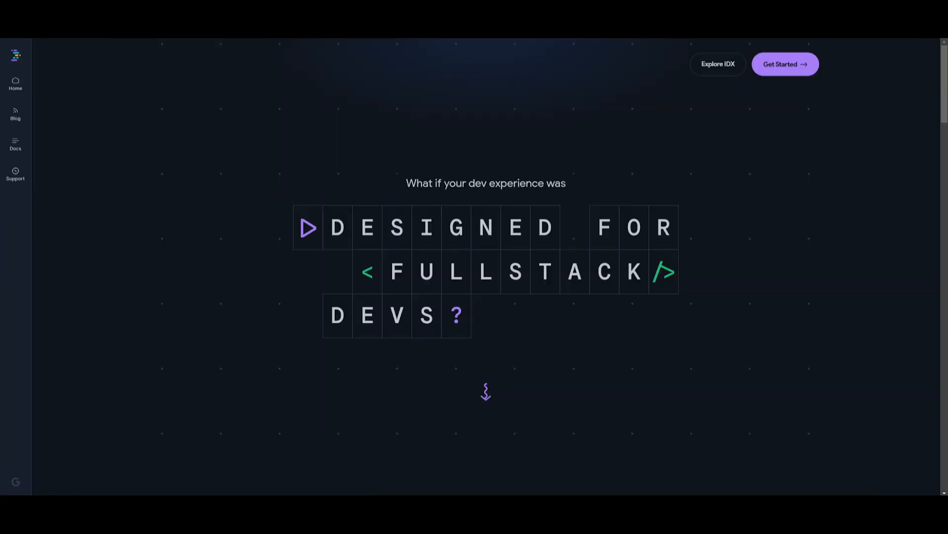
Step: Scroll the idx.dev landing page to its footer, then view the creator's Patreon and X pages
{"action": "scroll", "scroll_direction": "down", "scroll_amount": 3}
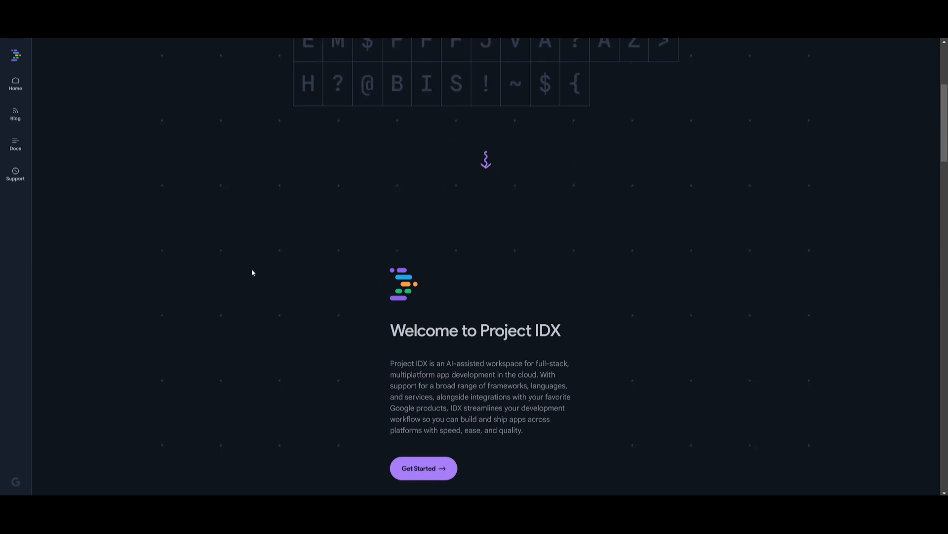
{"action": "scroll", "scroll_direction": "down", "scroll_amount": 3}
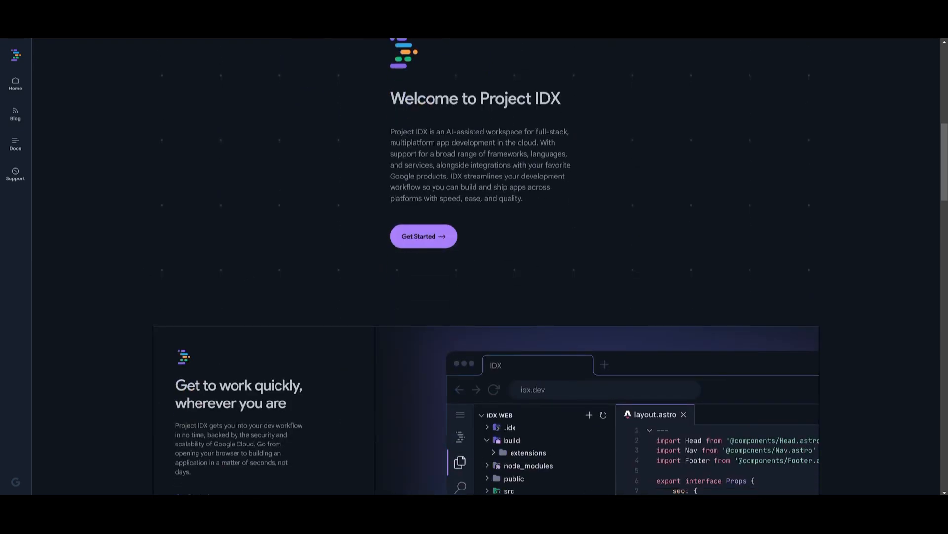
{"action": "scroll", "scroll_direction": "down", "scroll_amount": 3}
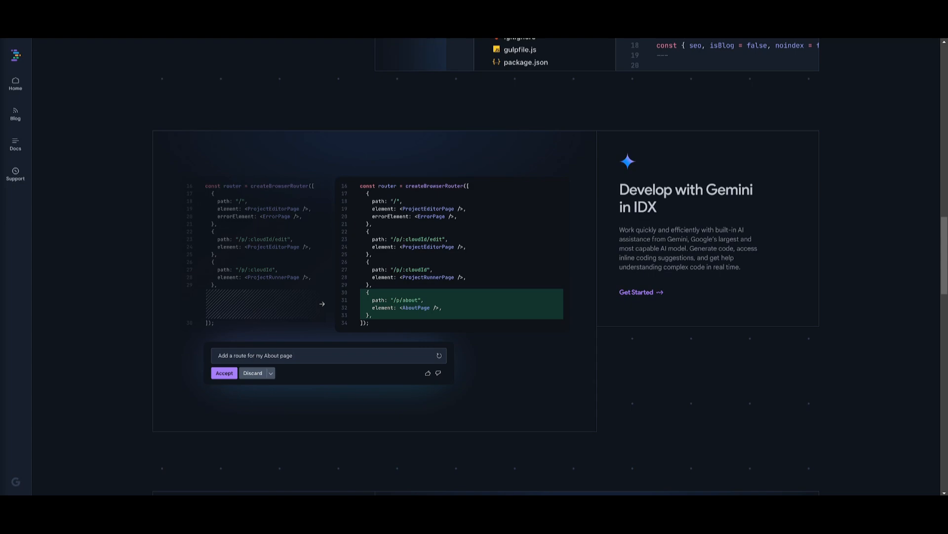
{"action": "scroll", "scroll_direction": "down", "scroll_amount": 3}
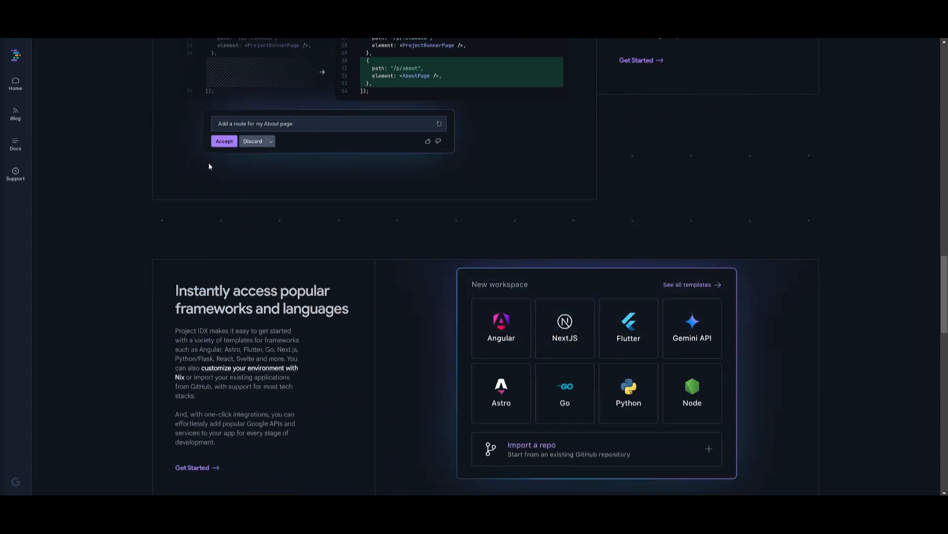
{"action": "scroll", "scroll_direction": "down", "scroll_amount": 3}
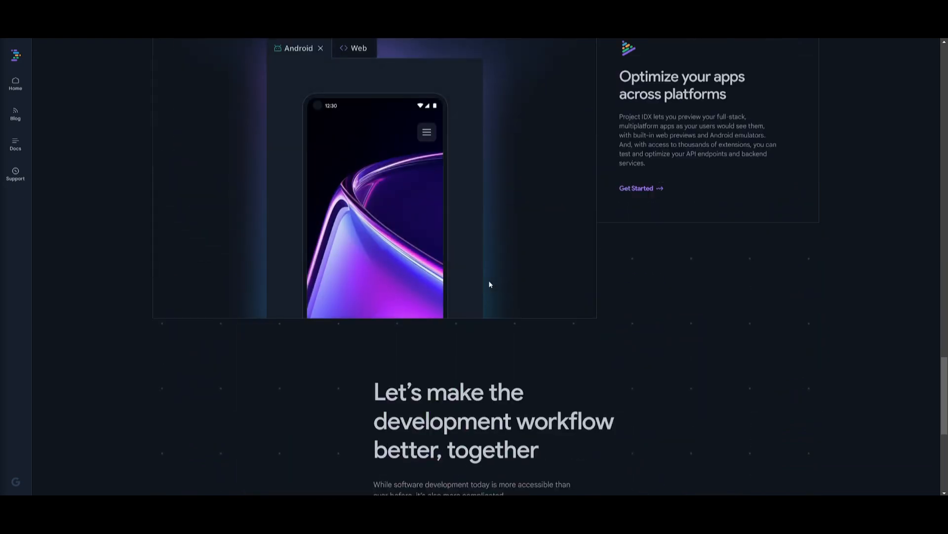
{"action": "scroll", "scroll_direction": "down", "scroll_amount": 3}
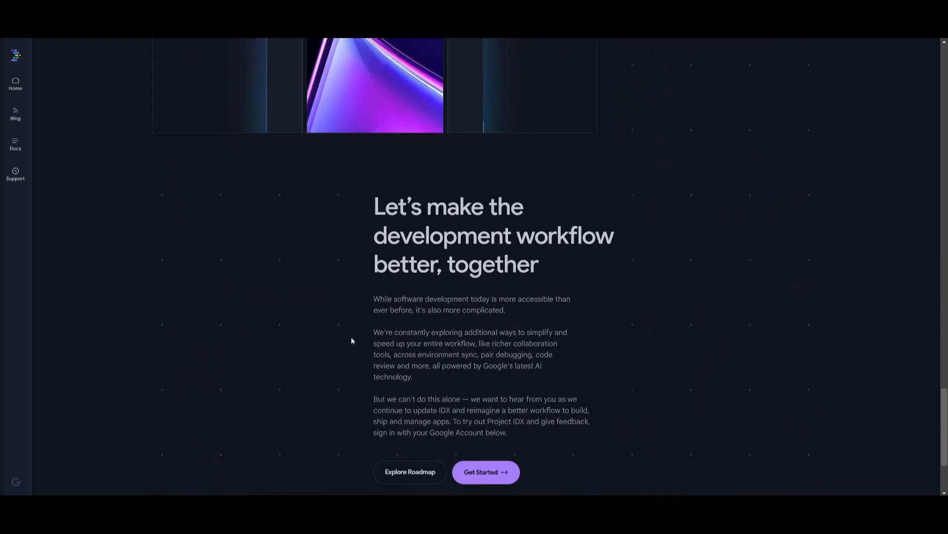
{"action": "scroll", "scroll_direction": "down", "scroll_amount": 3}
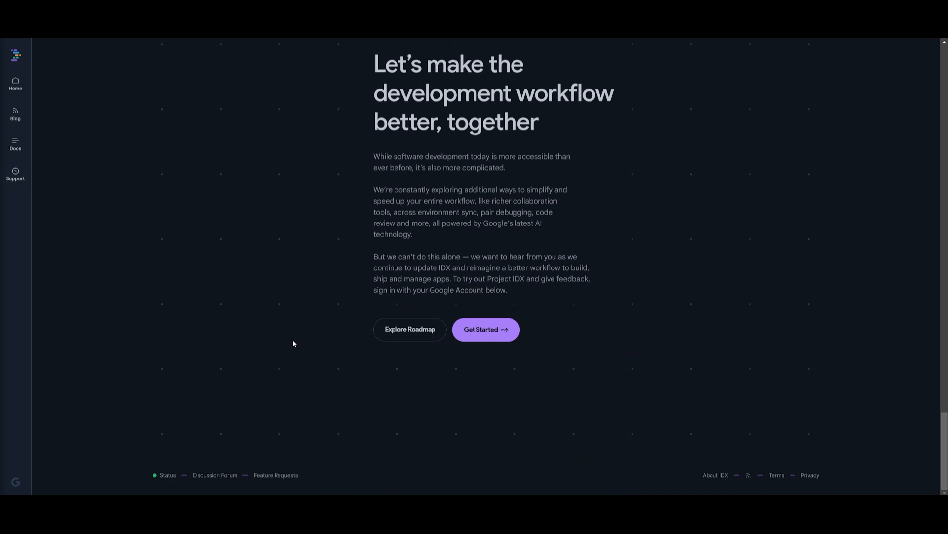
{"action": "mouse_move", "coordinate": [339, 266]}
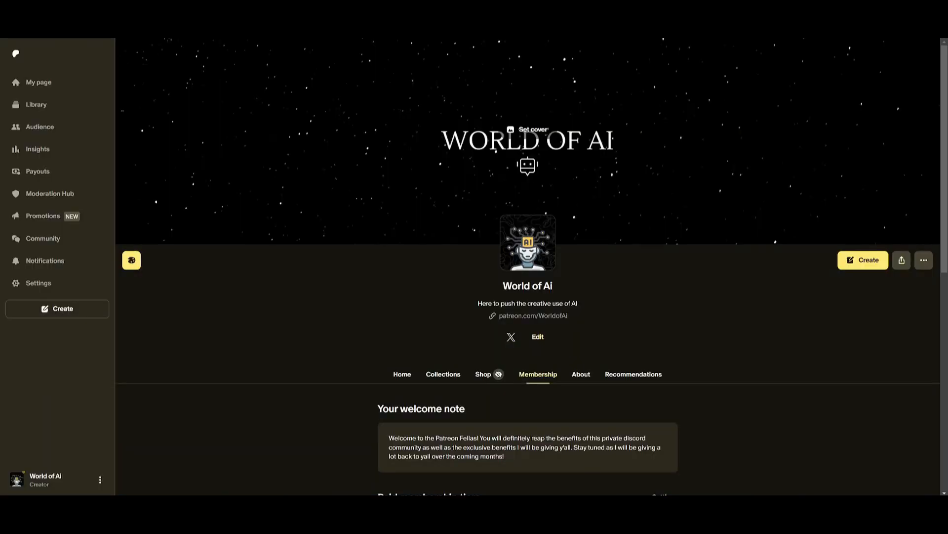
{"action": "mouse_move", "coordinate": [213, 205]}
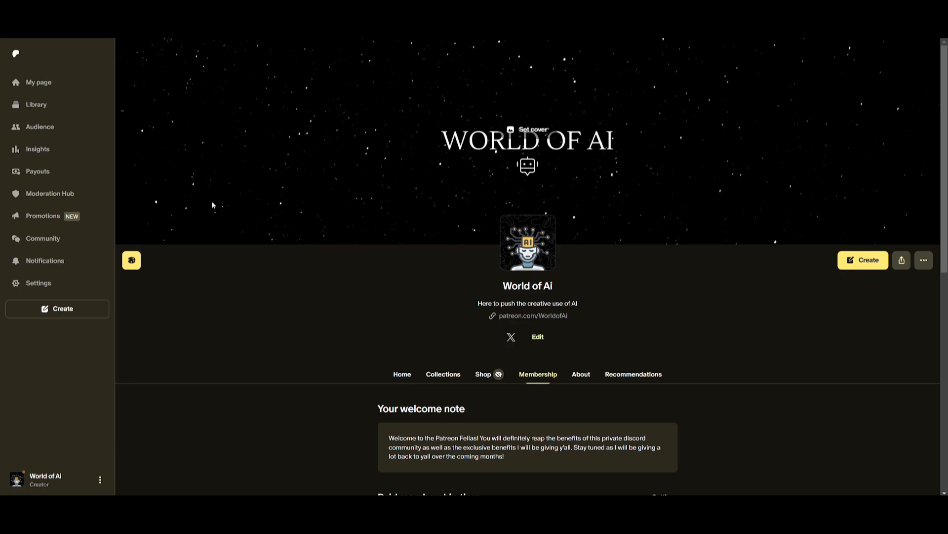
{"action": "left_click", "coordinate": [511, 336]}
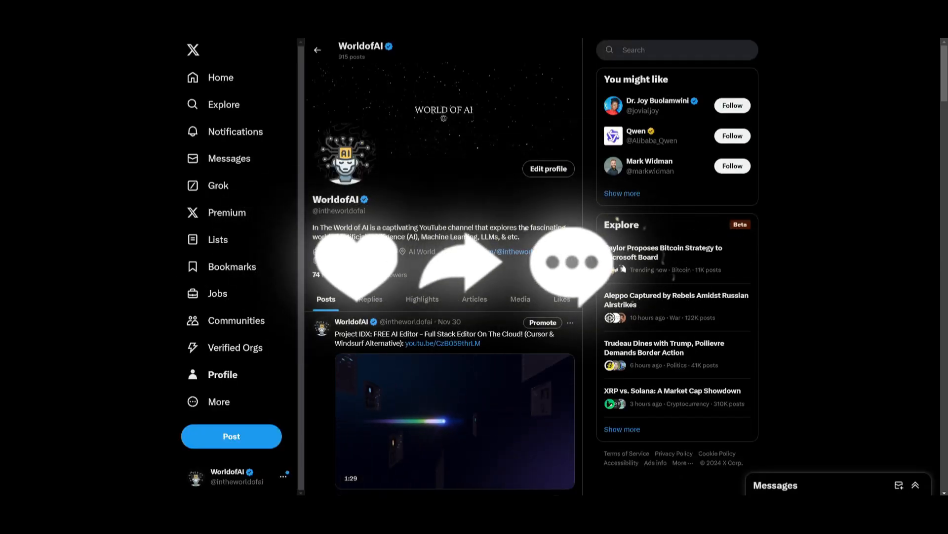
{"action": "scroll", "scroll_direction": "down", "scroll_amount": 3}
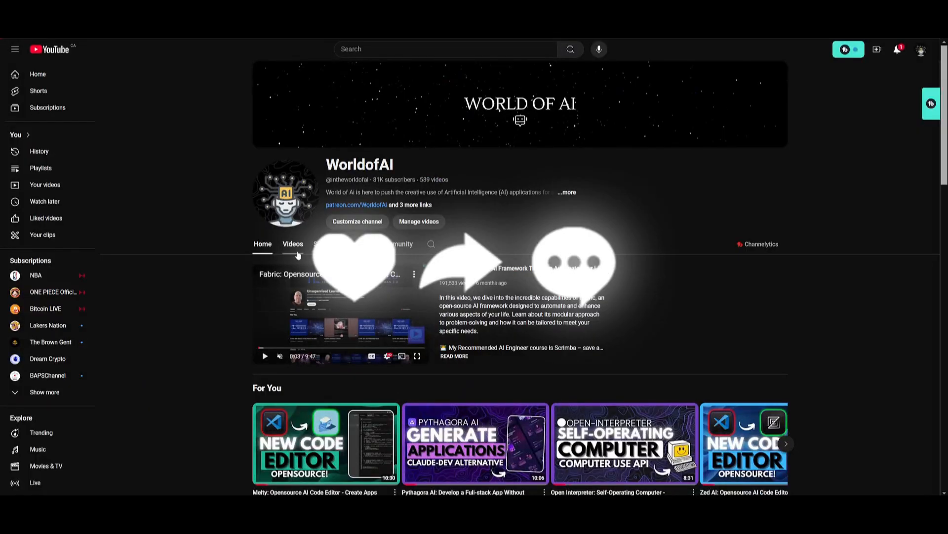
Step: Show the channel's Videos tab and scroll down to uploads from several months ago
{"action": "left_click", "coordinate": [293, 244]}
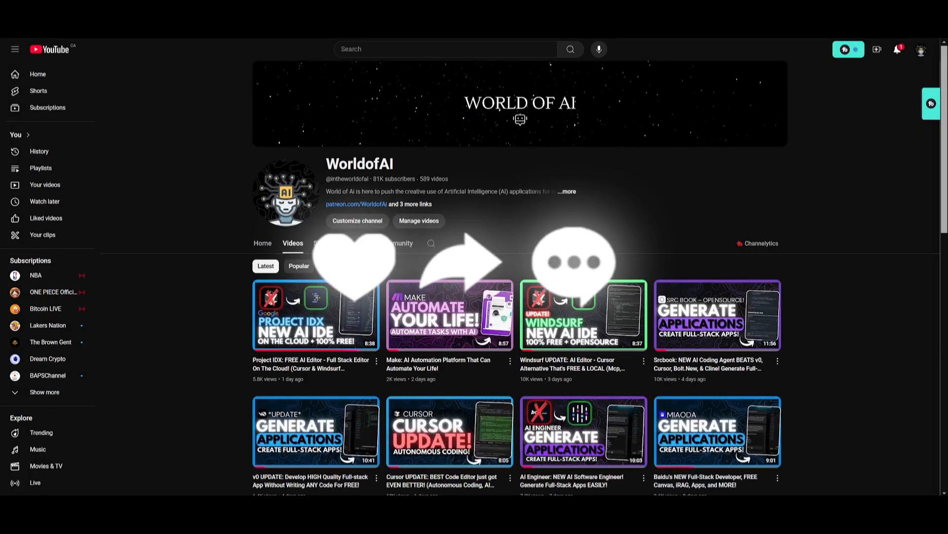
{"action": "scroll", "scroll_direction": "down", "scroll_amount": 3}
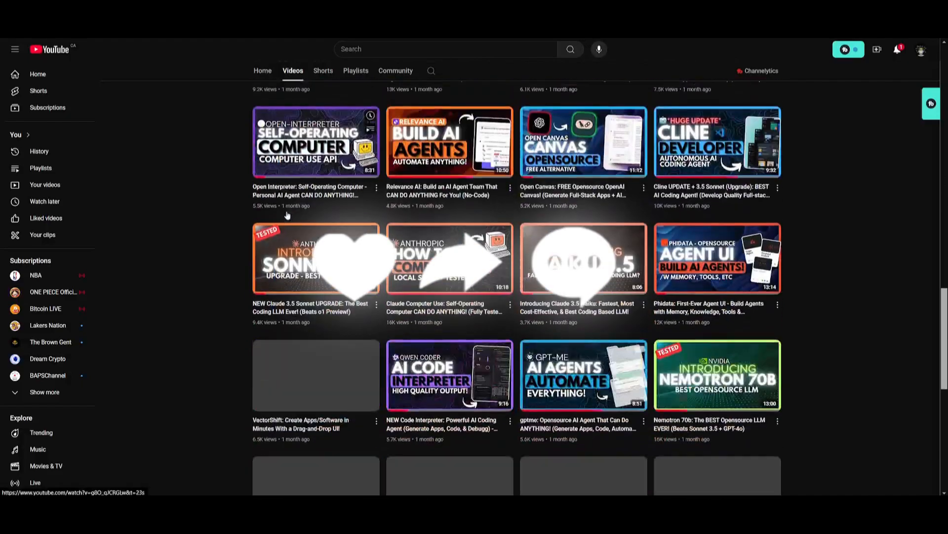
{"action": "scroll", "scroll_direction": "down", "scroll_amount": 3}
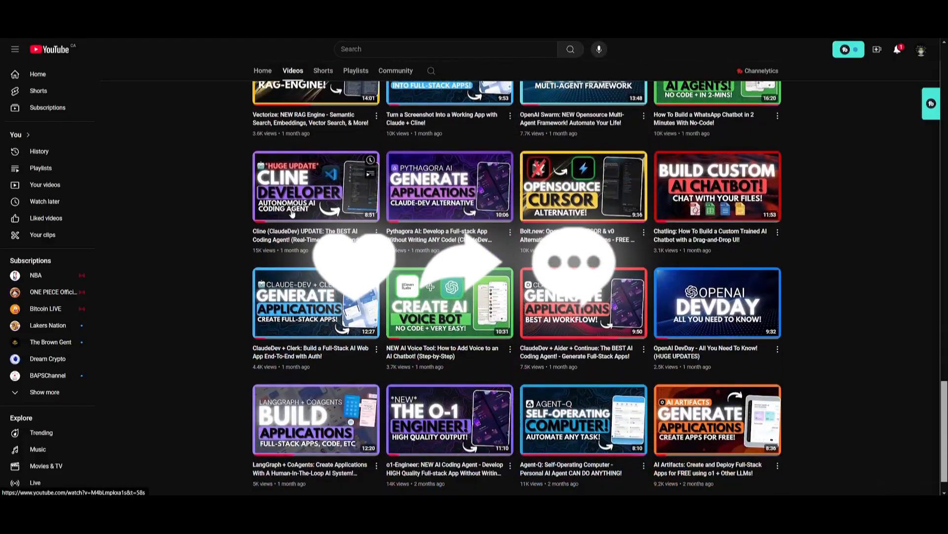
{"action": "scroll", "scroll_direction": "down", "scroll_amount": 3}
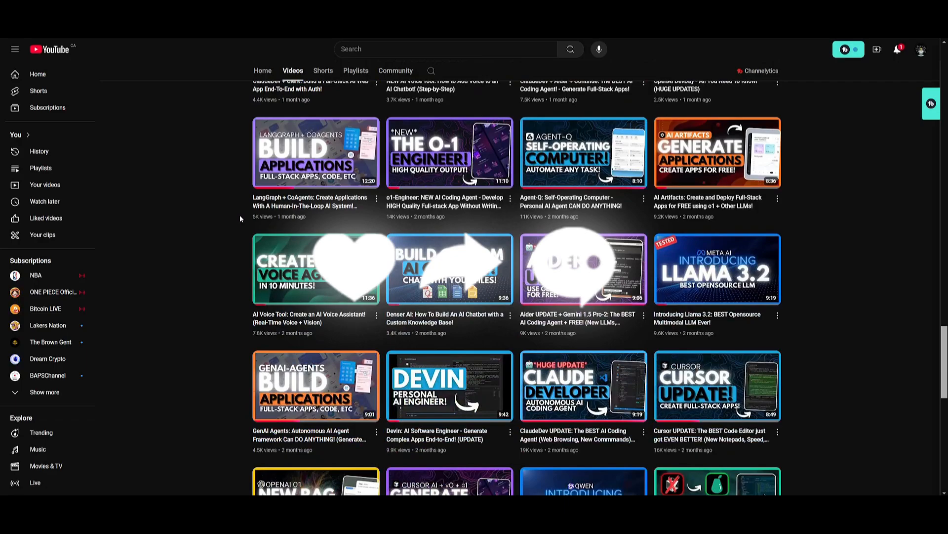
{"action": "scroll", "scroll_direction": "down", "scroll_amount": 3}
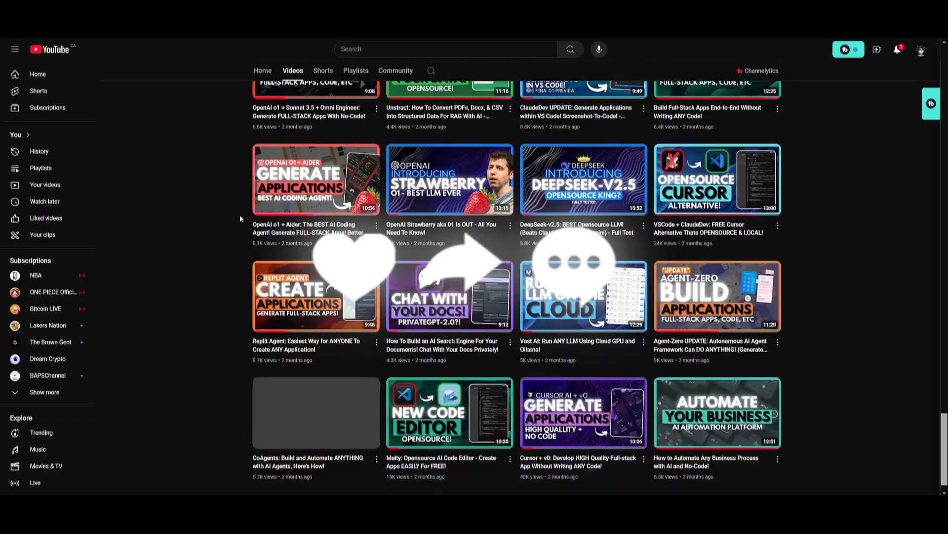
{"action": "scroll", "scroll_direction": "down", "scroll_amount": 3}
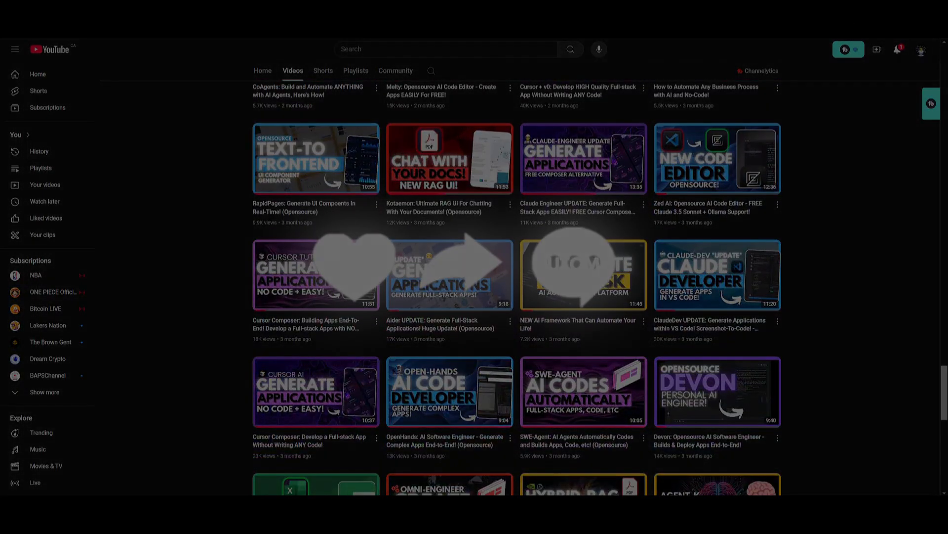